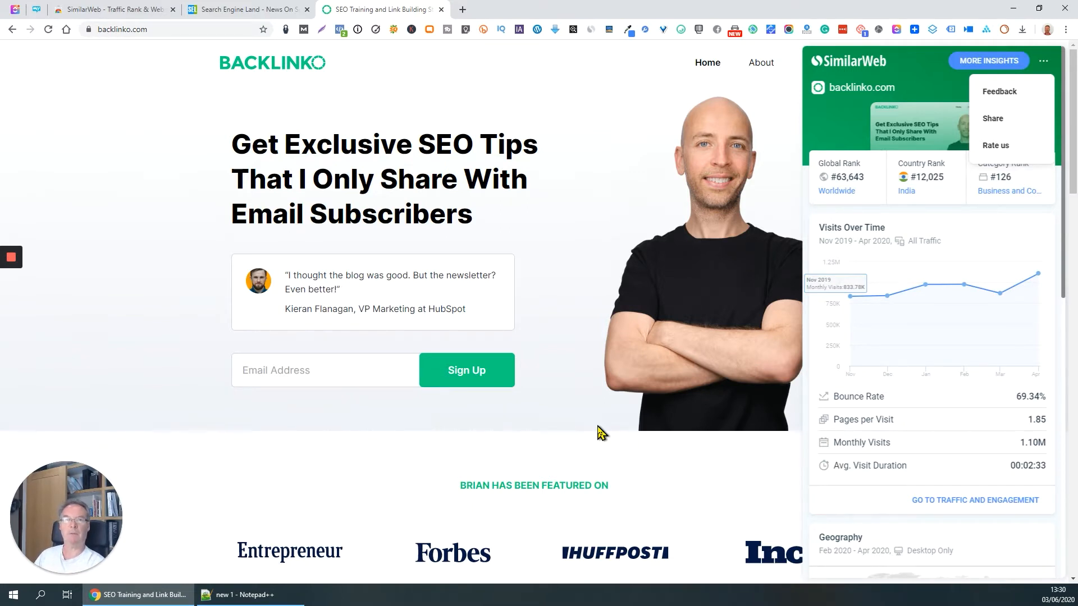
pyautogui.moveTo(593, 43)
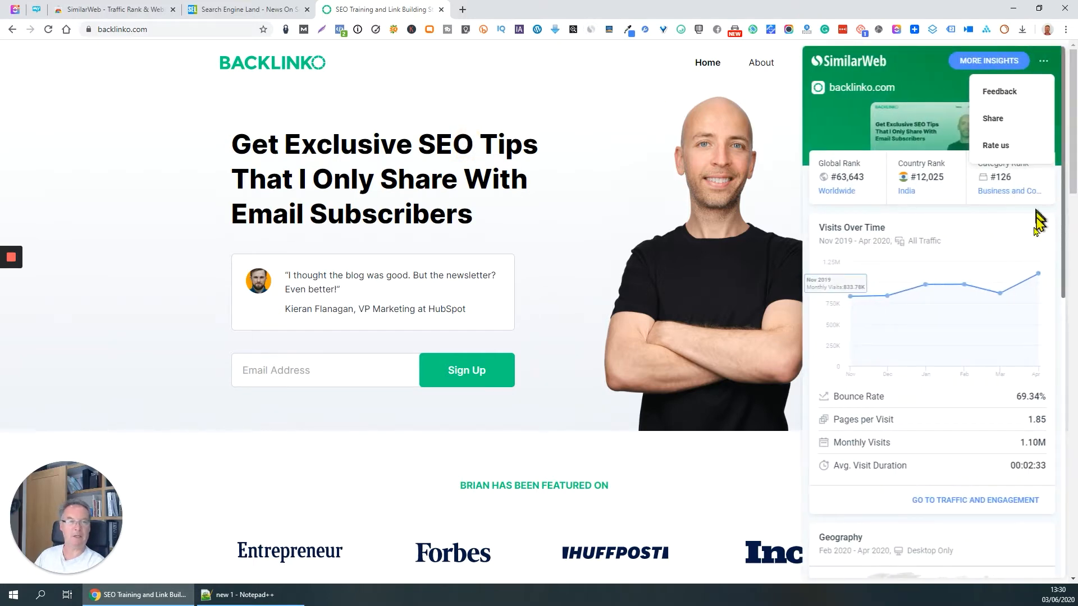
# Step: Open backlinko.com's full April 2020 report and scroll to ranks, visits, engagement and Traffic by countries
pyautogui.scroll(-3)
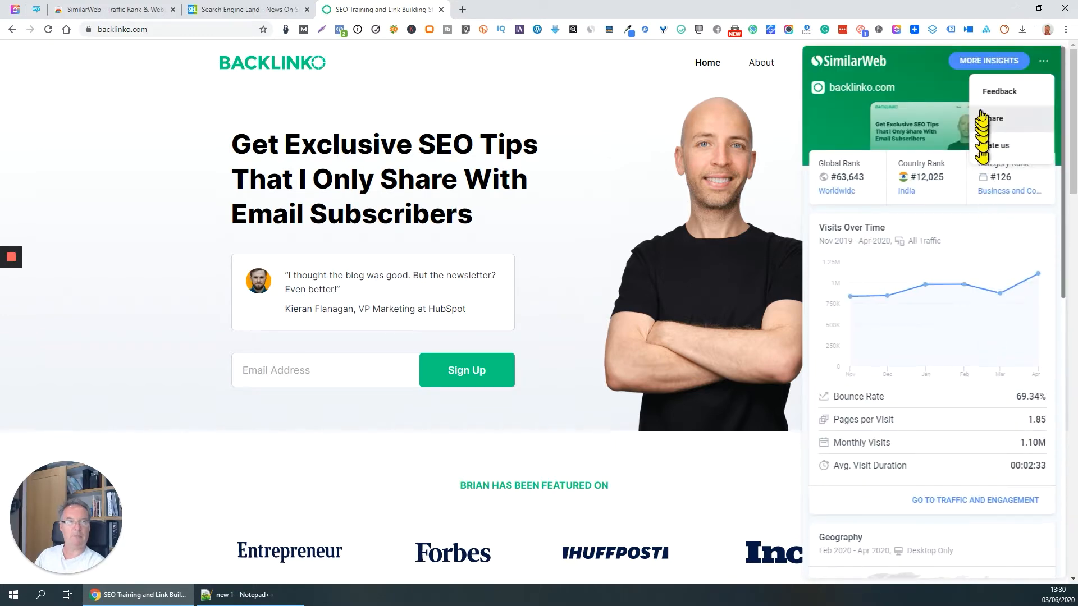
pyautogui.click(988, 60)
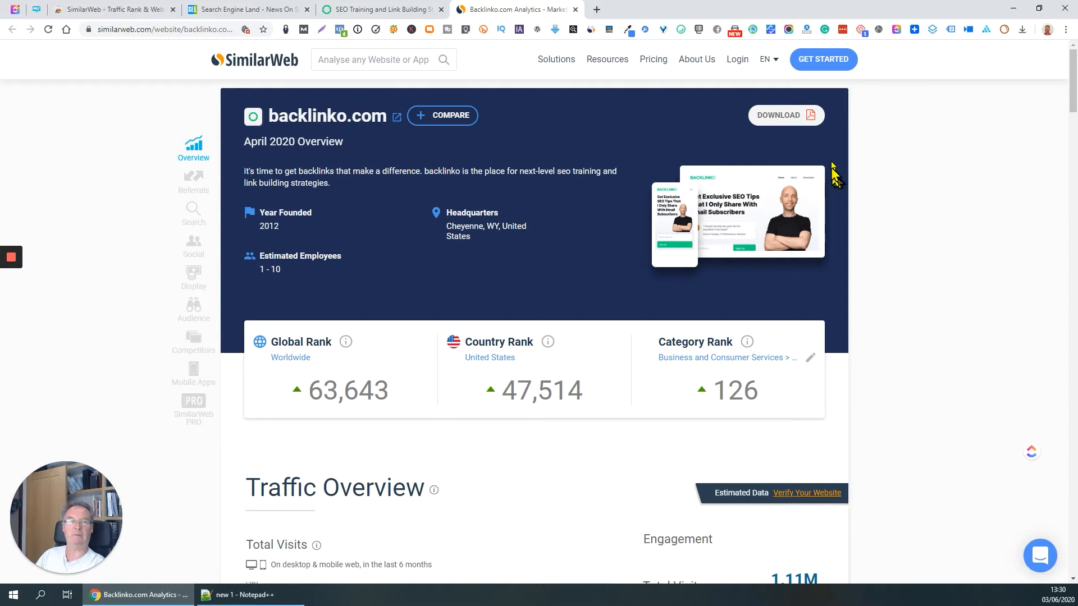
pyautogui.moveTo(955, 171)
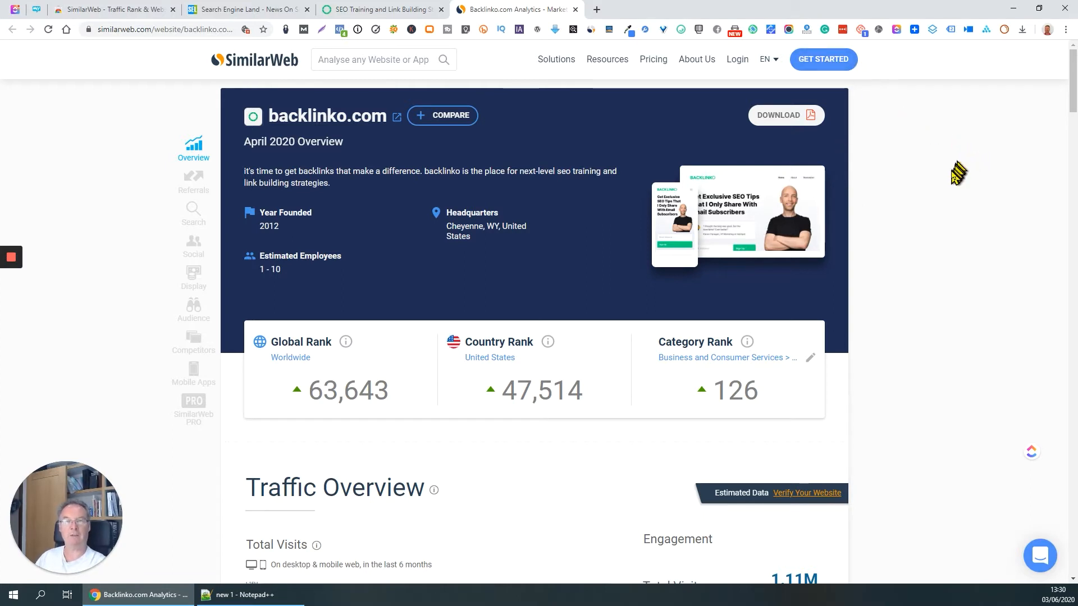
pyautogui.scroll(-3)
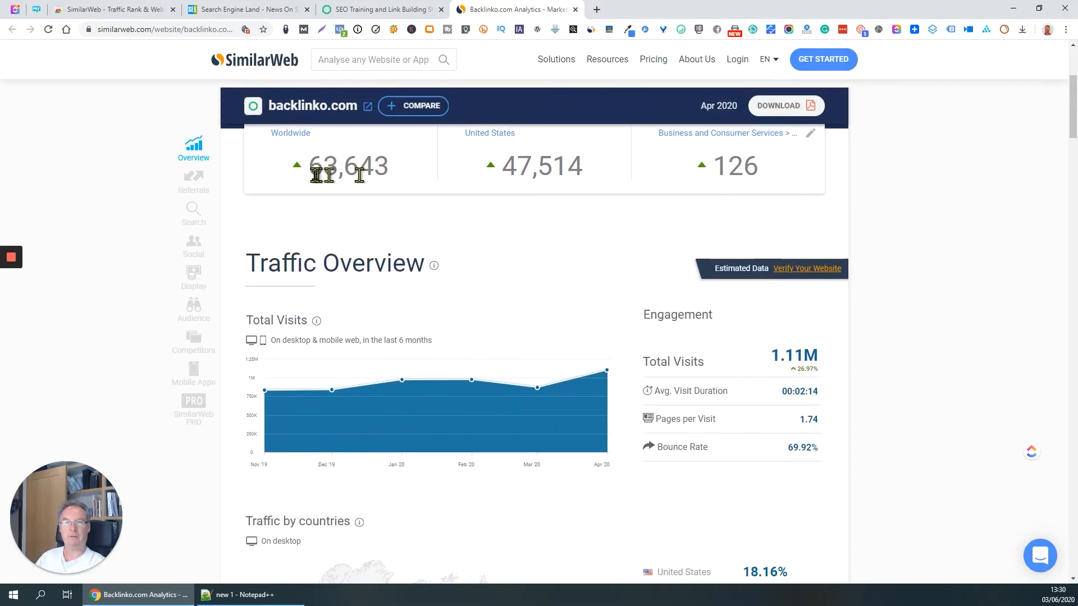
pyautogui.moveTo(698, 174)
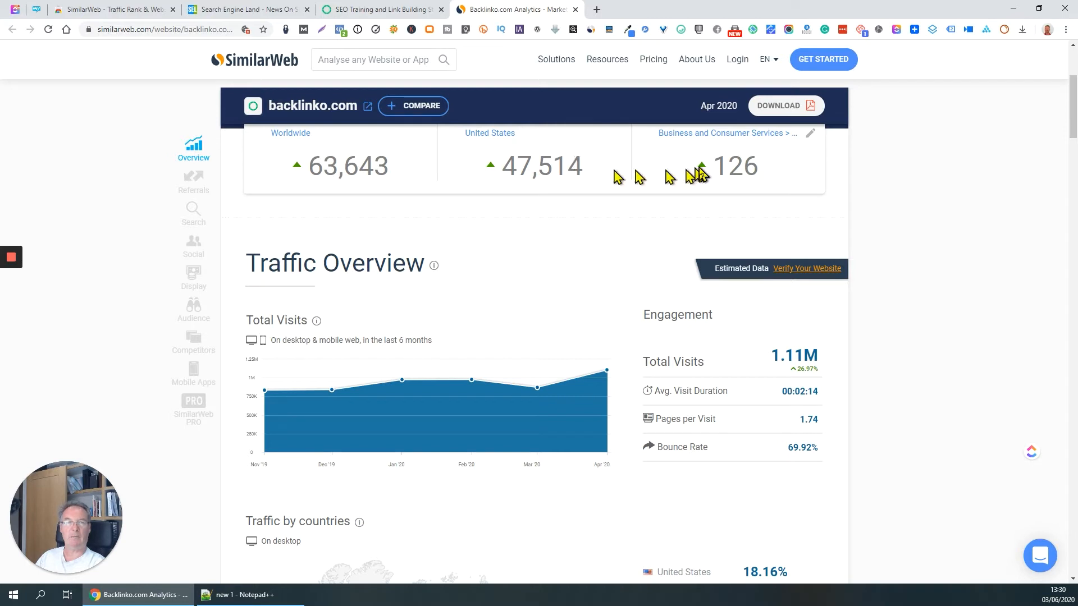
pyautogui.scroll(-3)
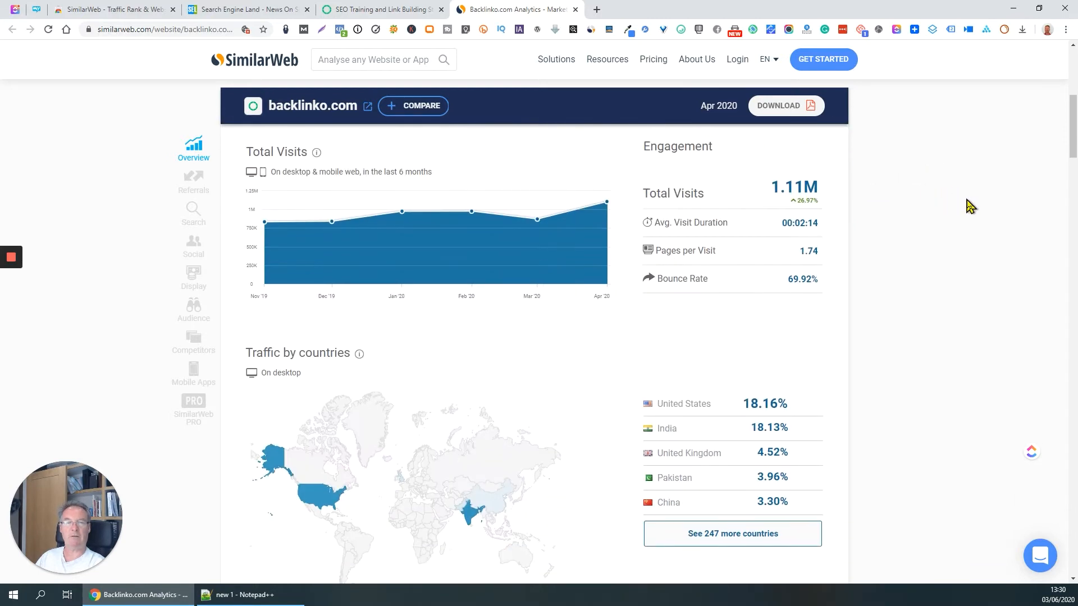
pyautogui.scroll(-3)
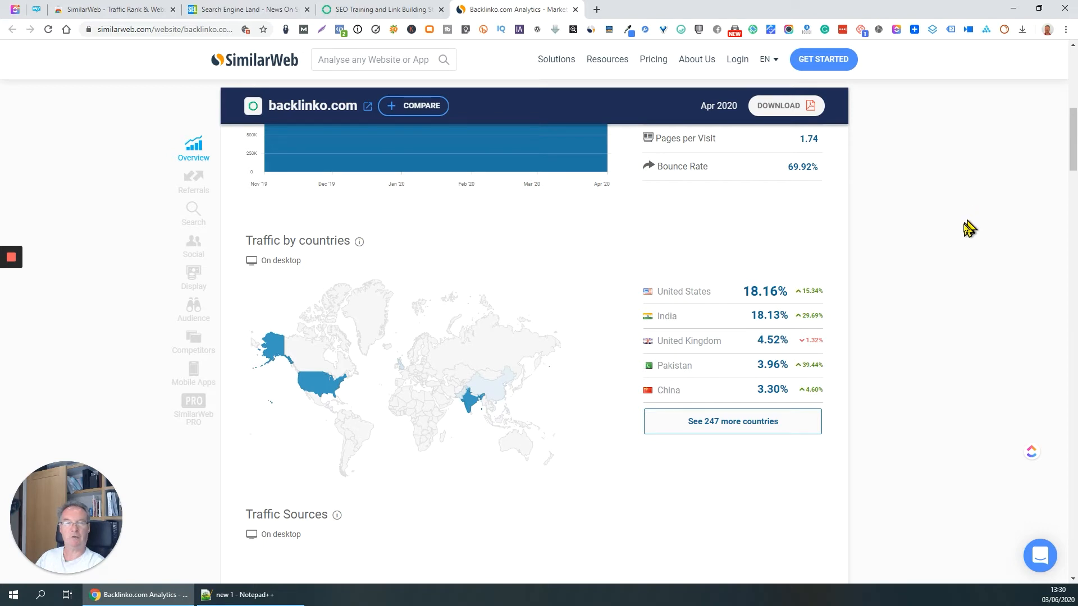
pyautogui.scroll(-3)
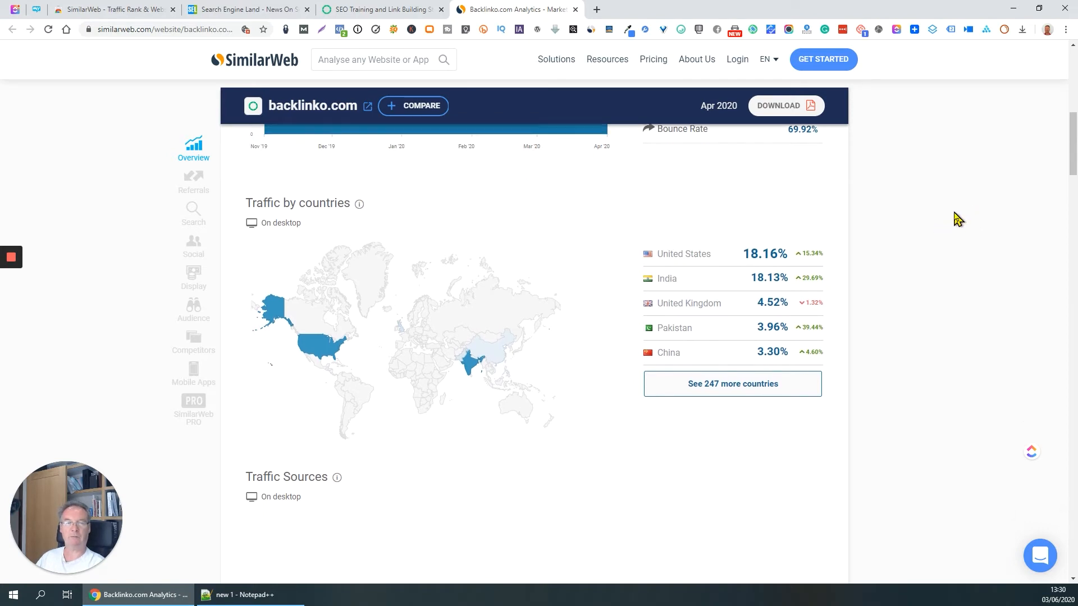
# Step: Scroll past Traffic Sources to the Referrals section's top referring and destination sites
pyautogui.scroll(-3)
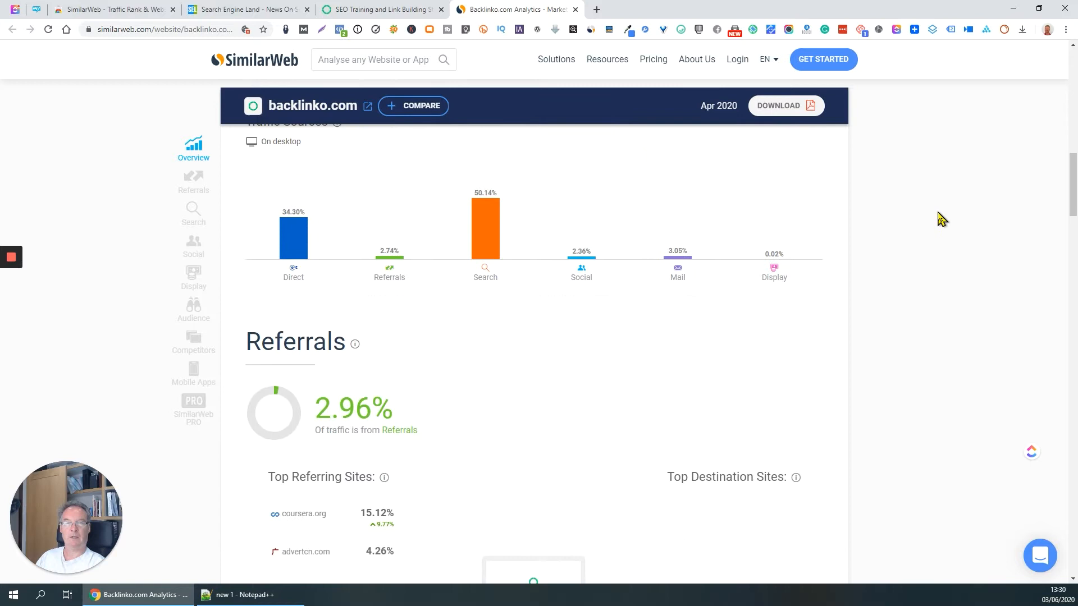
pyautogui.scroll(-3)
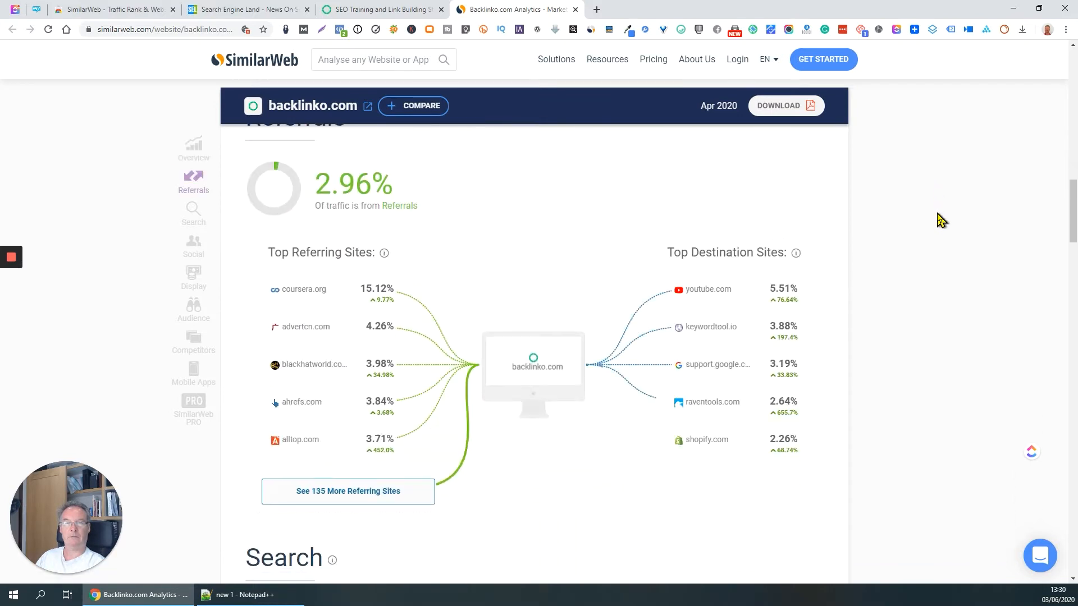
pyautogui.scroll(-3)
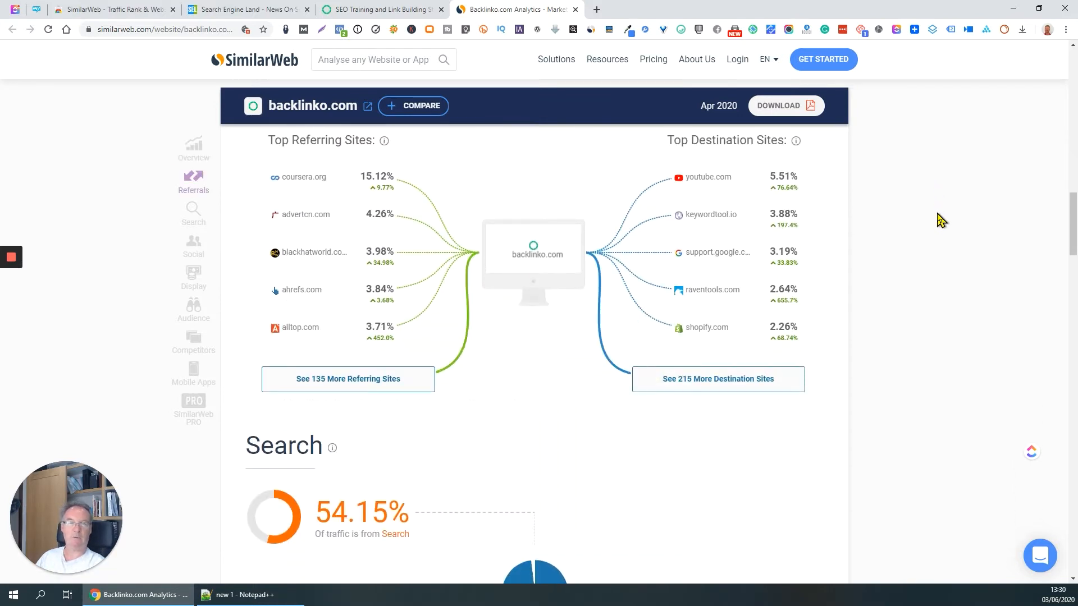
pyautogui.moveTo(708, 215)
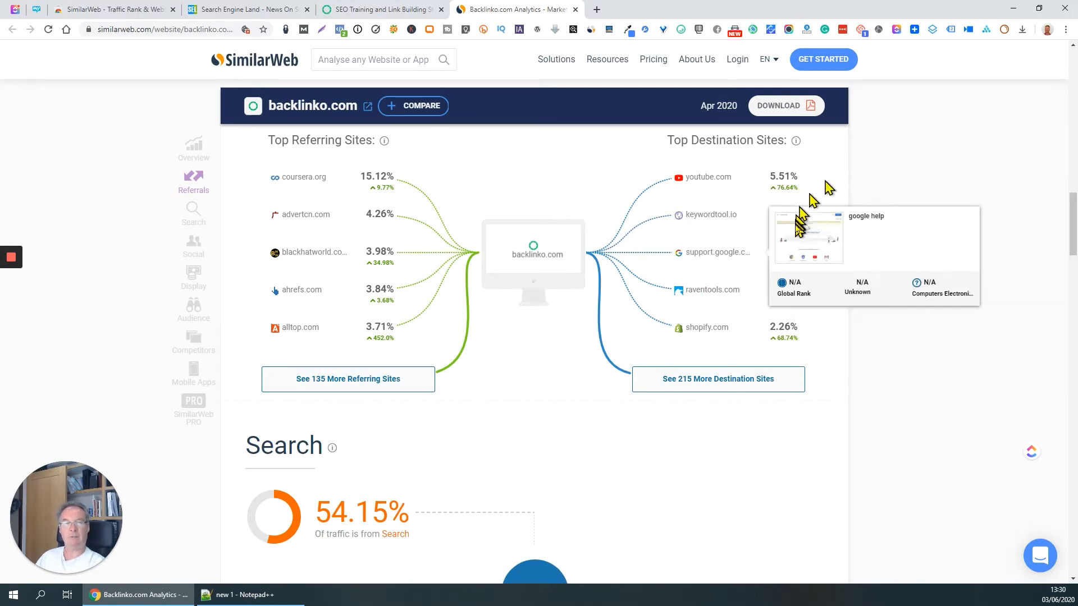
pyautogui.moveTo(1035, 206)
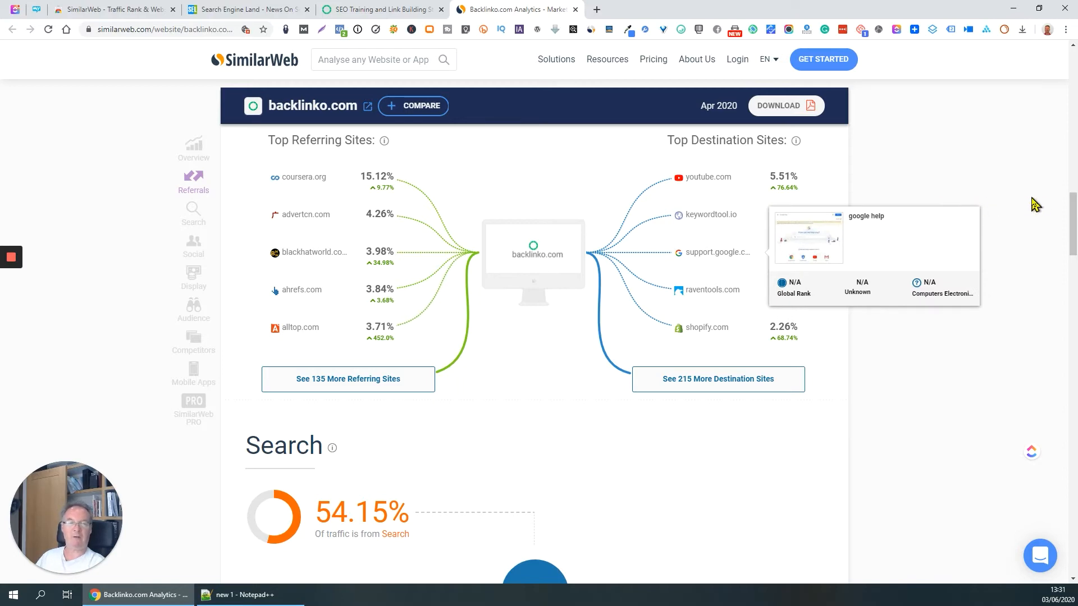
# Step: Scroll to the Search section showing 100% organic traffic and top five organic keywords
pyautogui.scroll(-3)
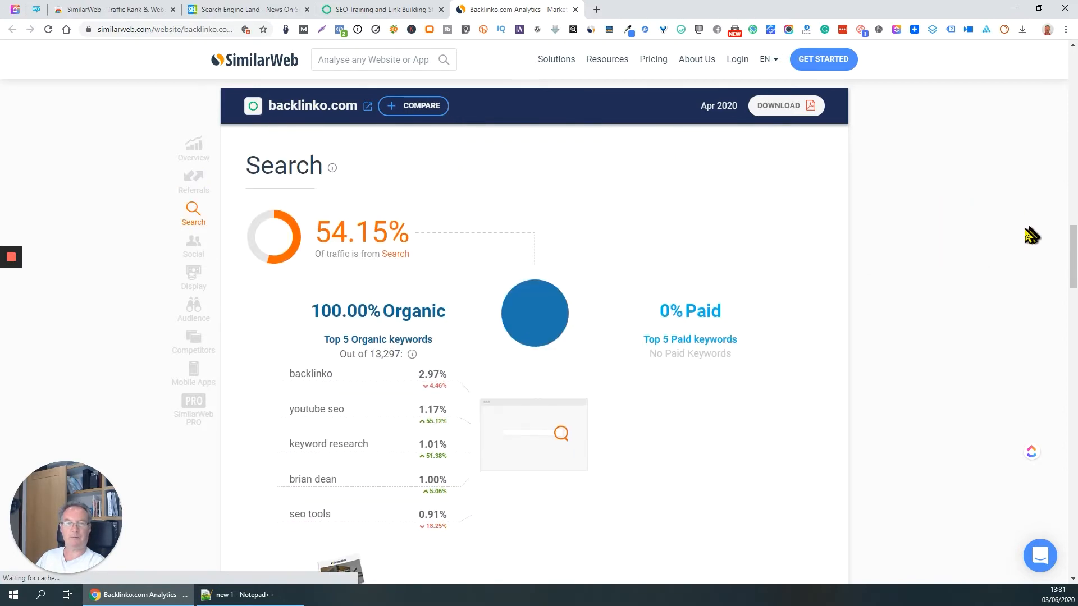
pyautogui.scroll(-3)
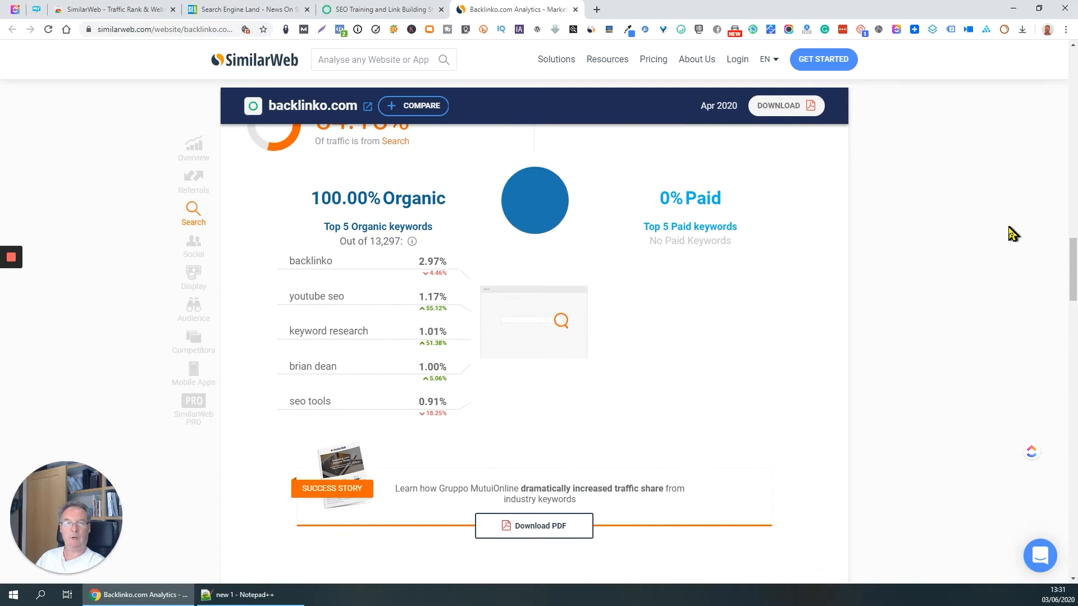
pyautogui.moveTo(404, 221)
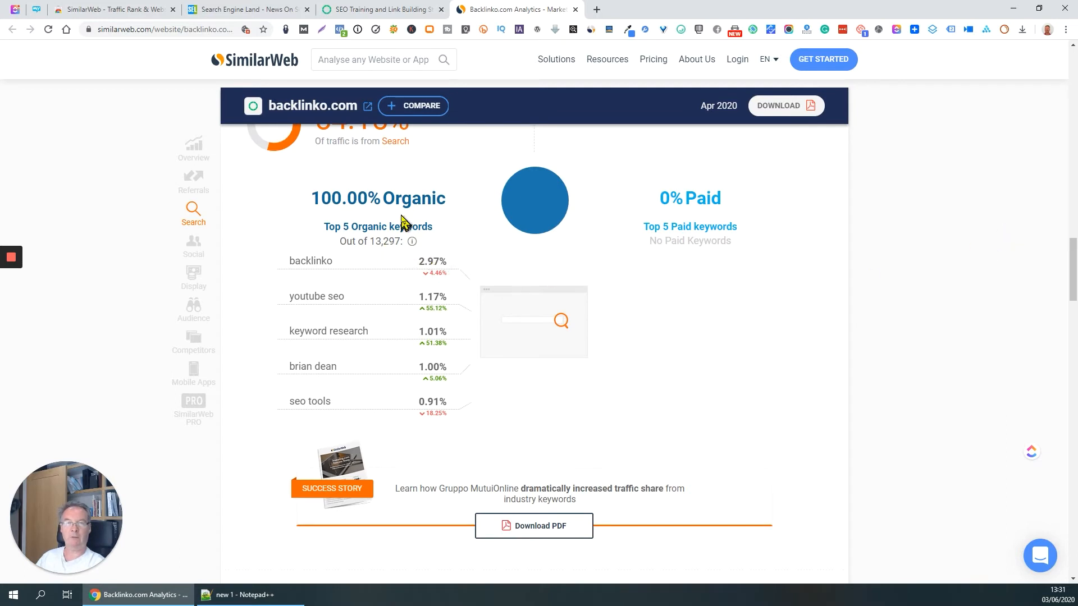
pyautogui.moveTo(933, 247)
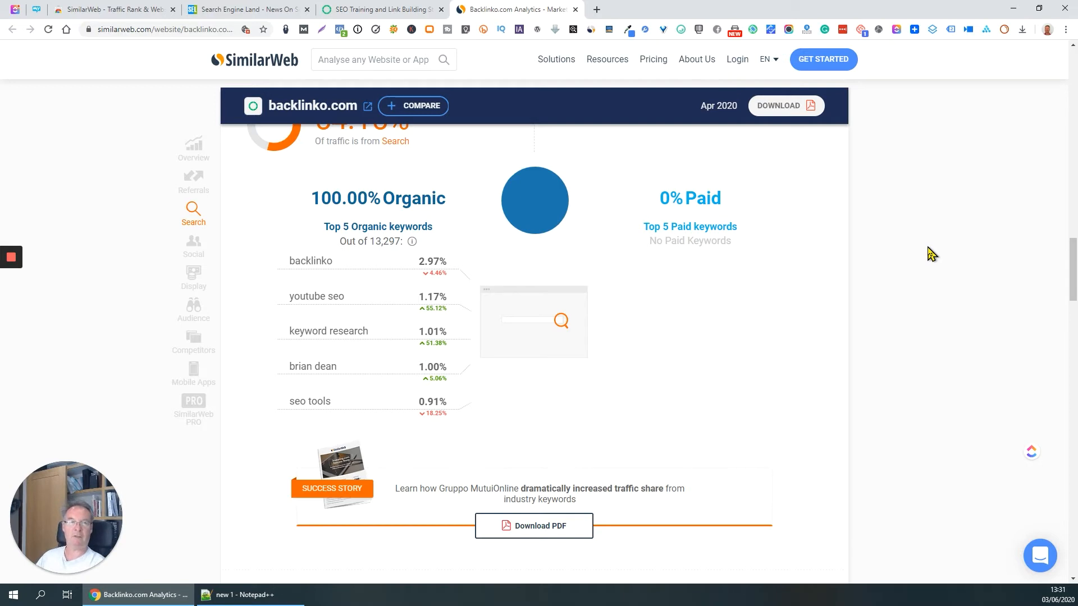
pyautogui.scroll(-3)
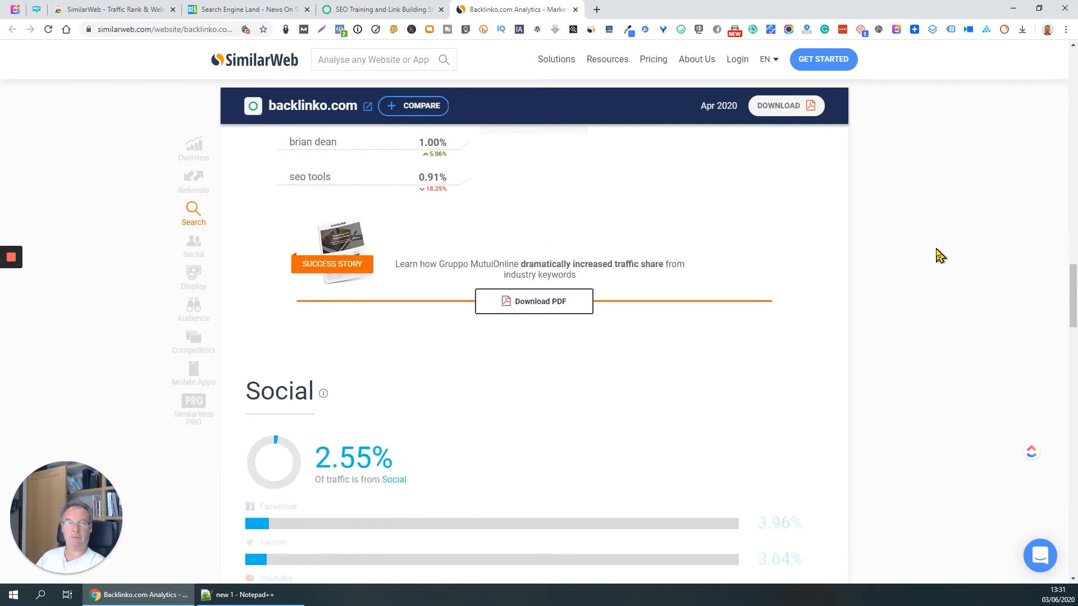
# Step: Bring the Social section into view, showing Facebook at 29.67%, then Twitter and YouTube
pyautogui.scroll(-3)
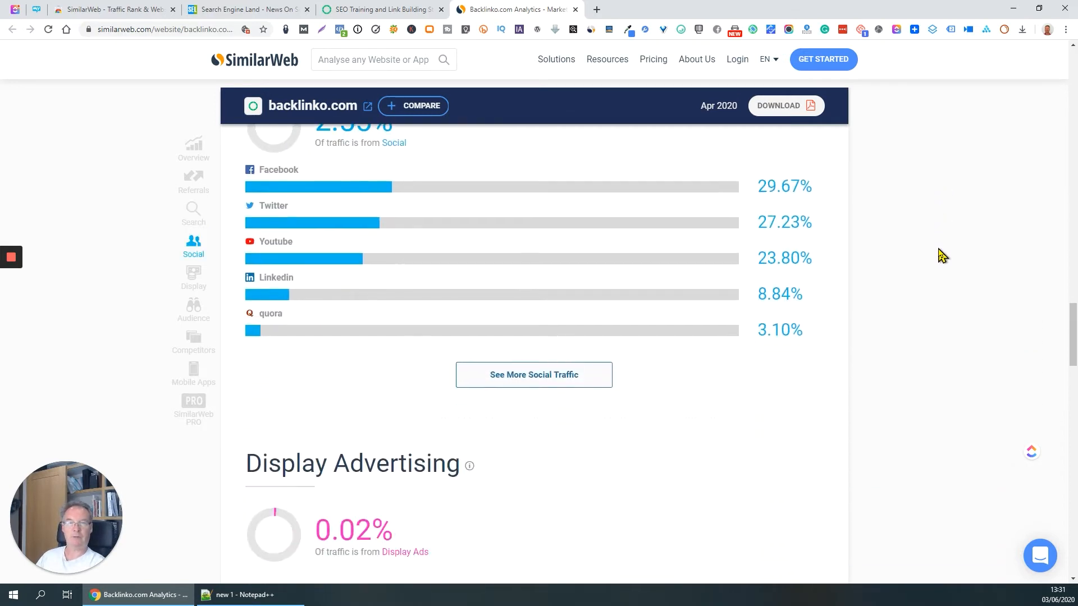
pyautogui.scroll(3)
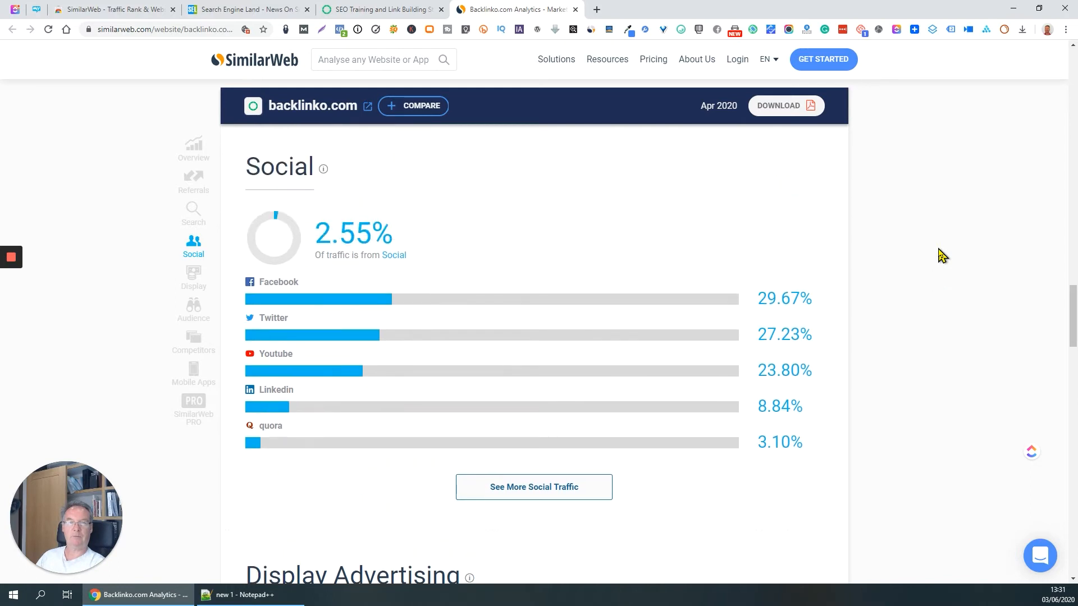
pyautogui.moveTo(399, 254)
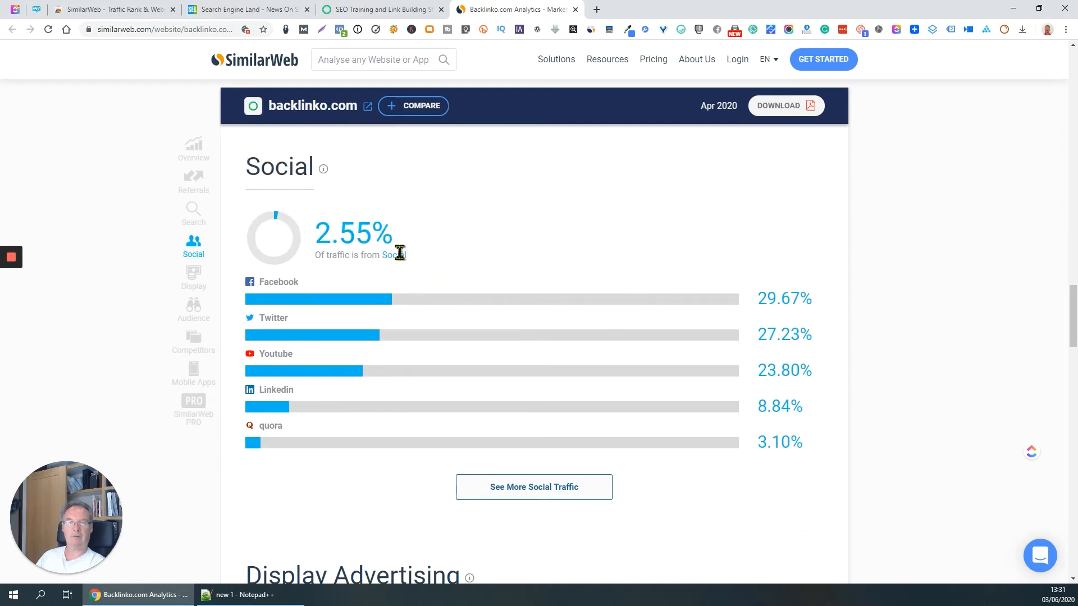
pyautogui.moveTo(976, 241)
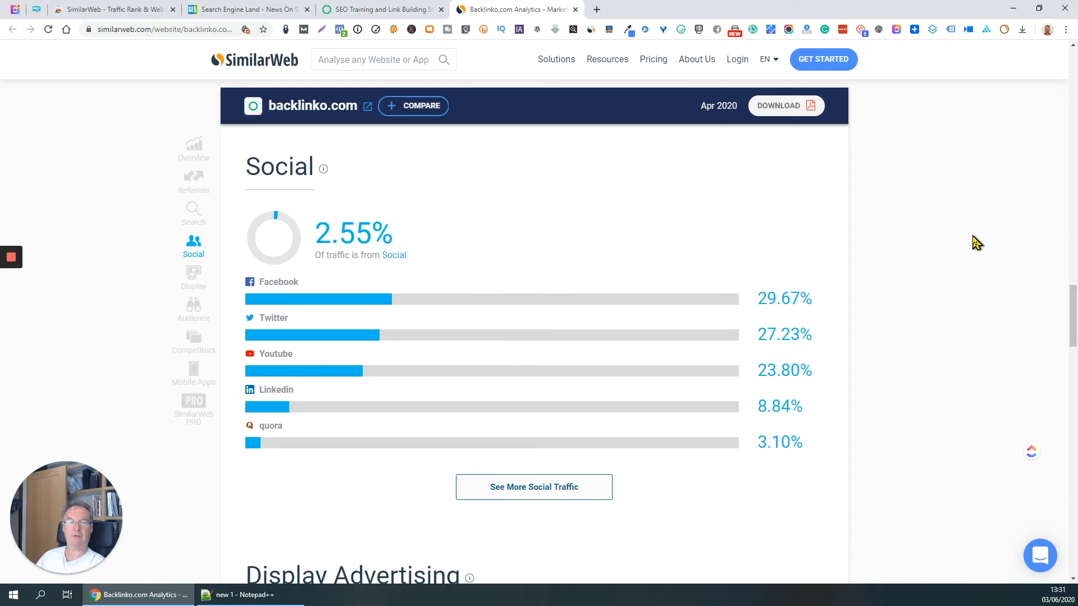
pyautogui.moveTo(980, 334)
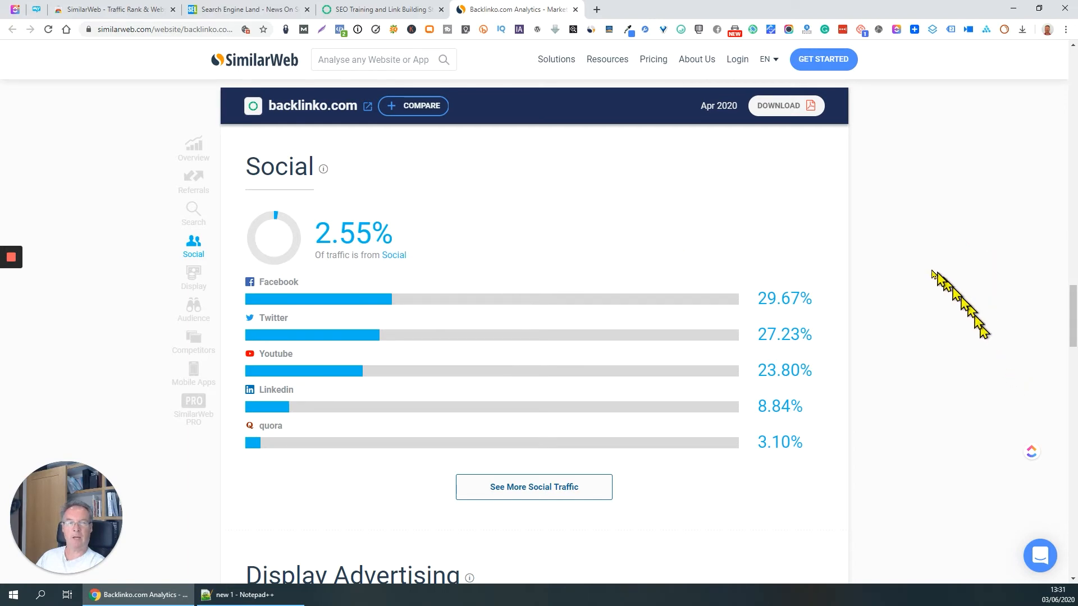
pyautogui.moveTo(777, 301)
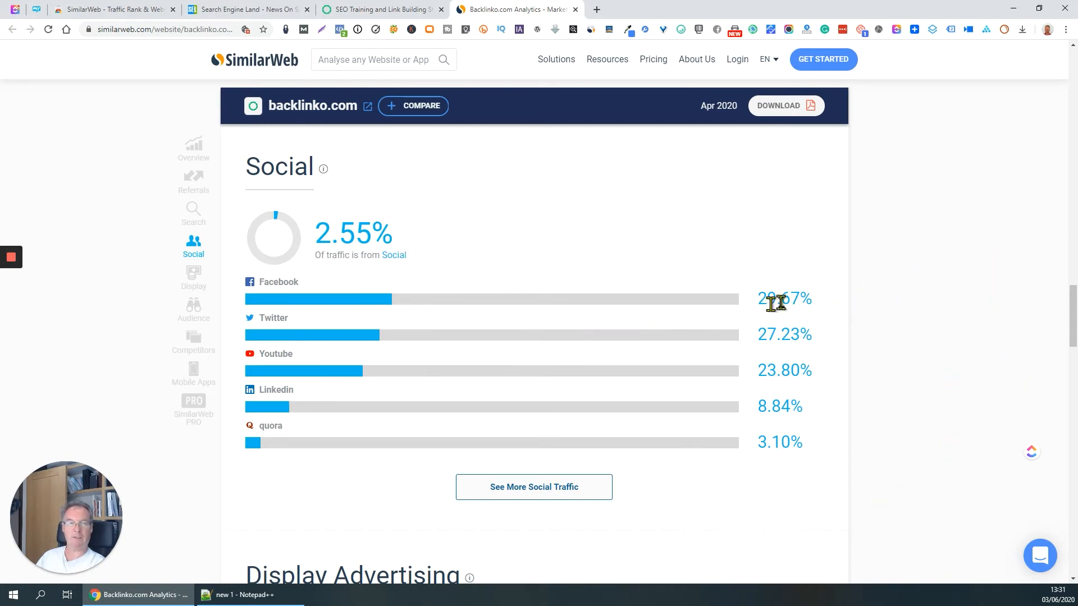
pyautogui.moveTo(894, 313)
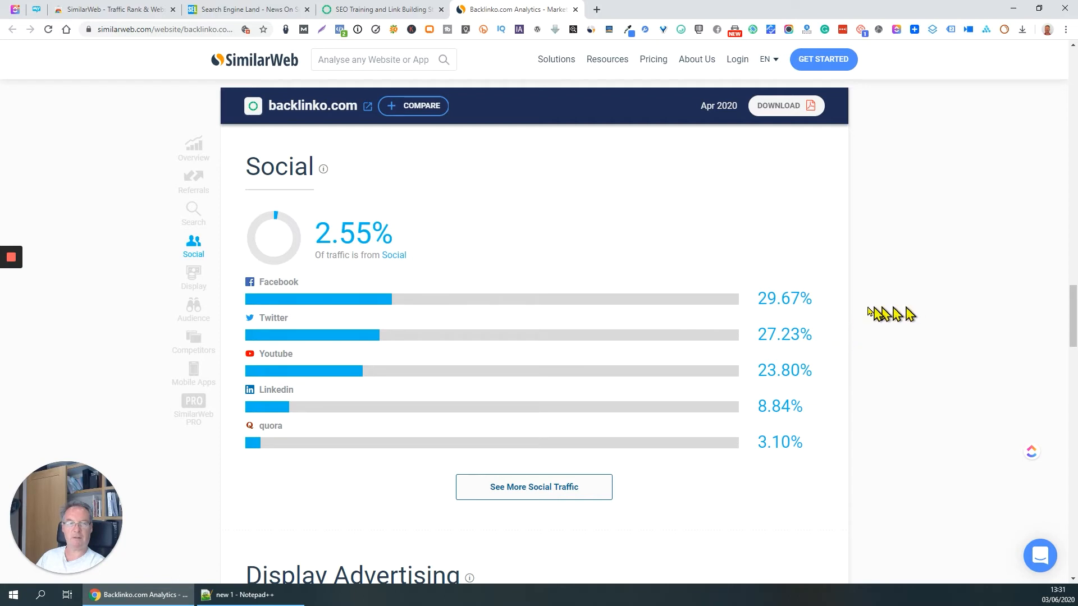
pyautogui.moveTo(363, 229)
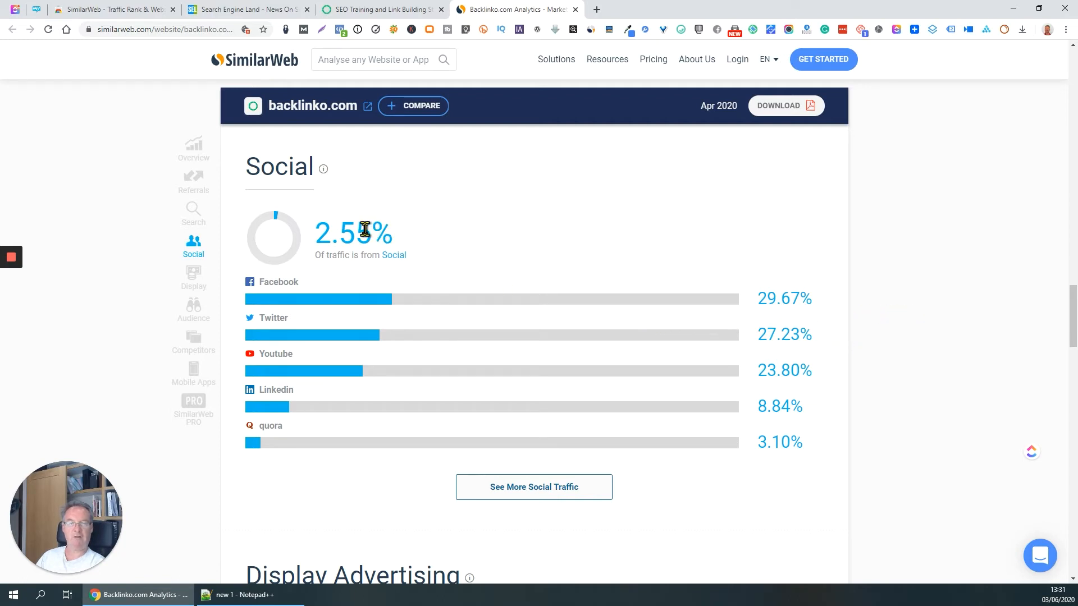
pyautogui.moveTo(858, 318)
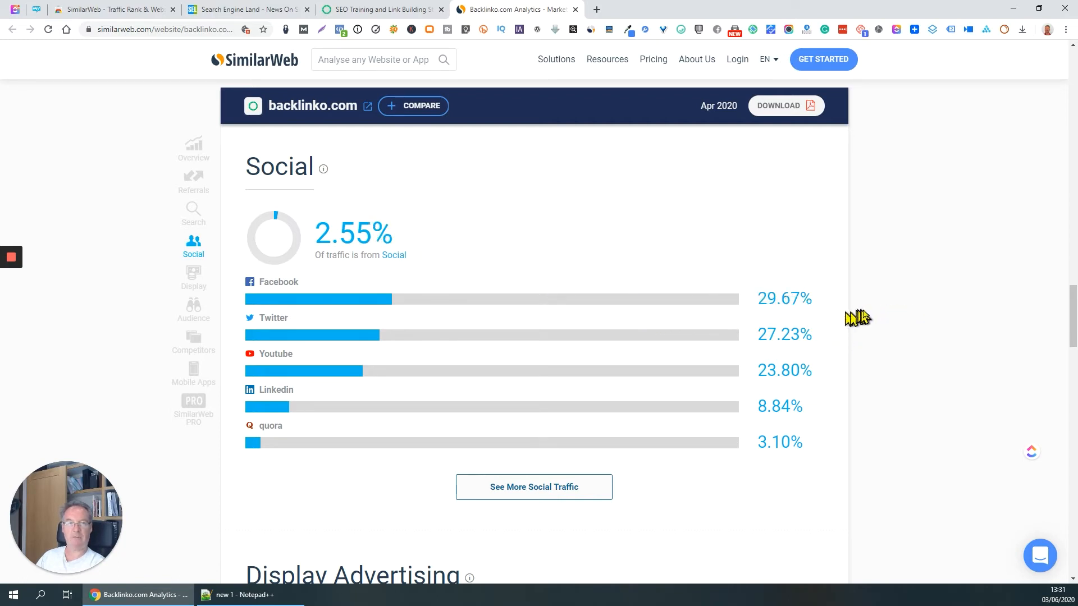
# Step: Scroll to Display Advertising showing 0.02% traffic share and trader.degiro.nl as top publisher
pyautogui.scroll(-3)
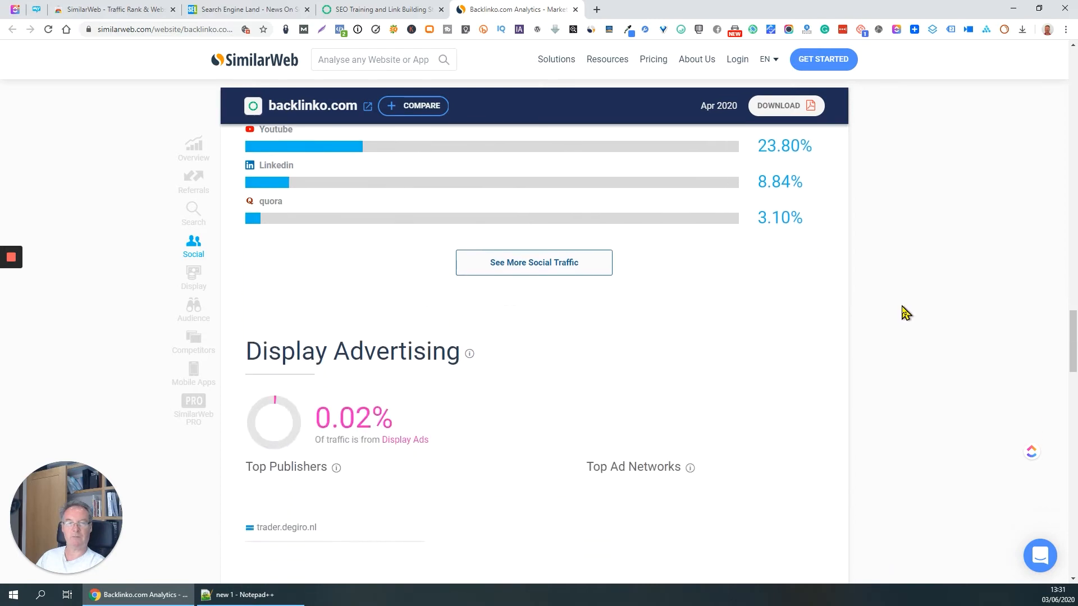
pyautogui.scroll(-3)
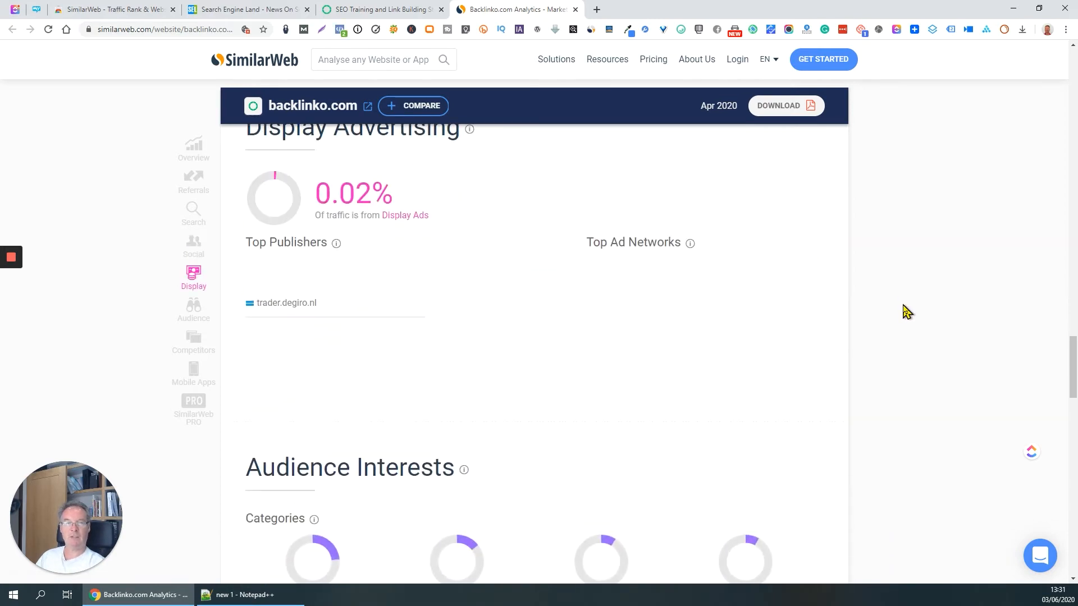
pyautogui.moveTo(977, 240)
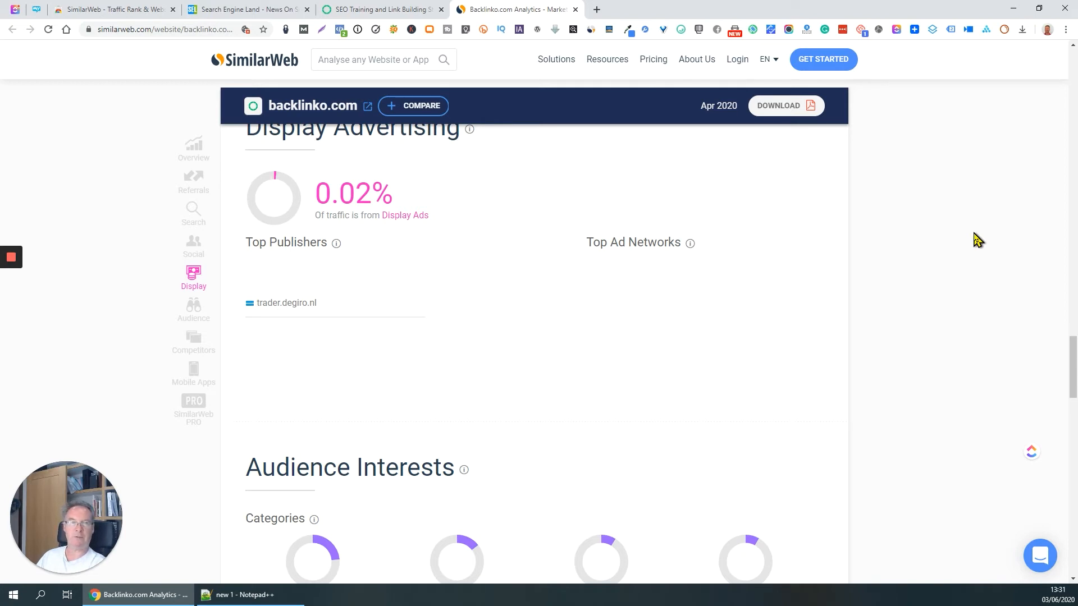
# Step: Scroll to Audience Interests with online marketing categories and also-visited sites like ahrefs.com
pyautogui.scroll(-3)
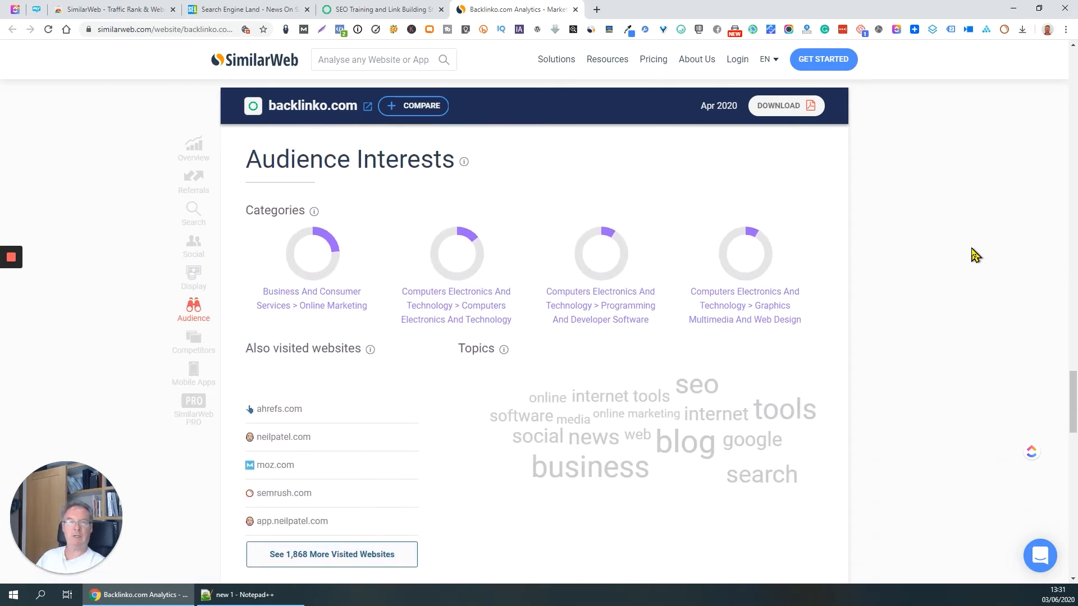
pyautogui.scroll(-3)
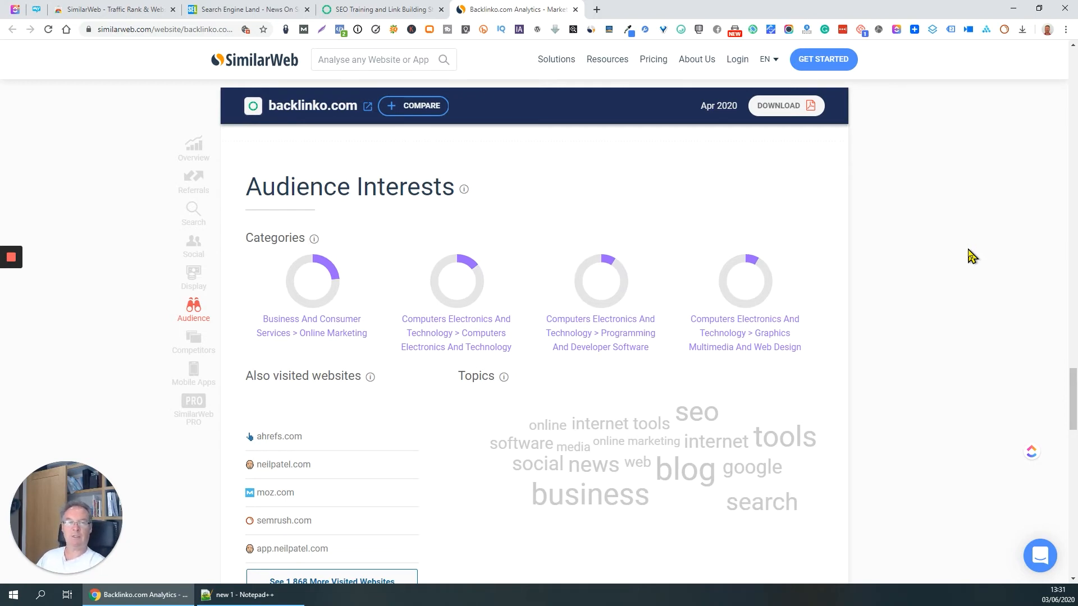
pyautogui.moveTo(670, 342)
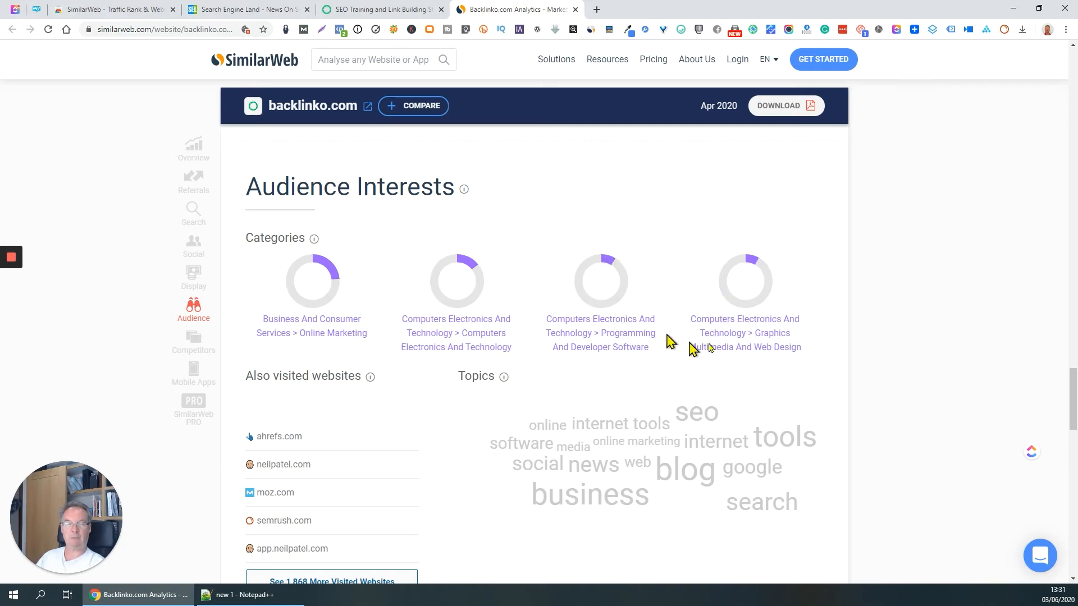
pyautogui.moveTo(958, 288)
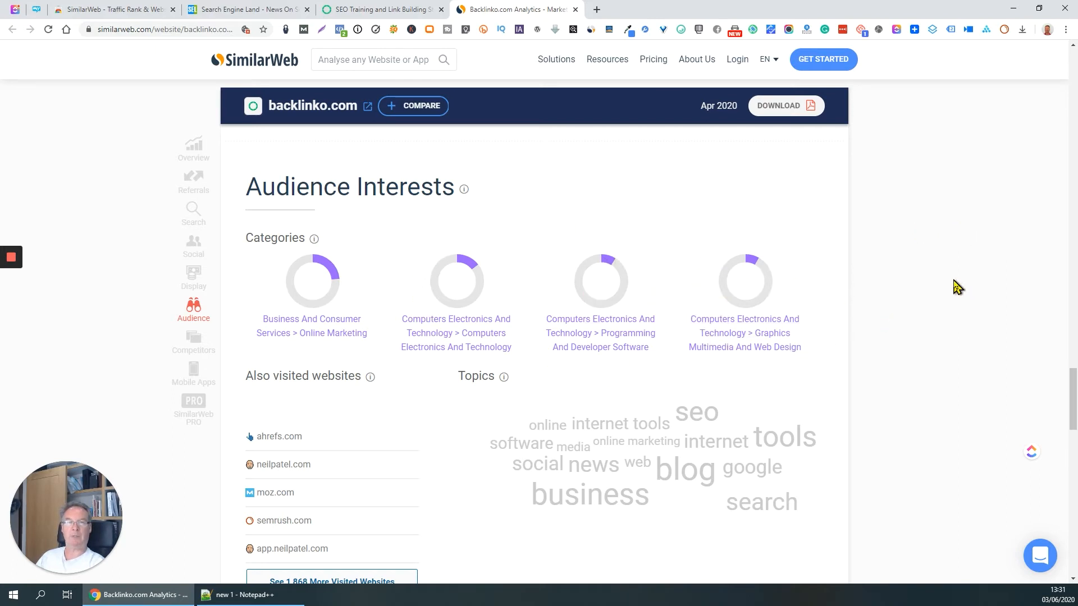
pyautogui.moveTo(952, 287)
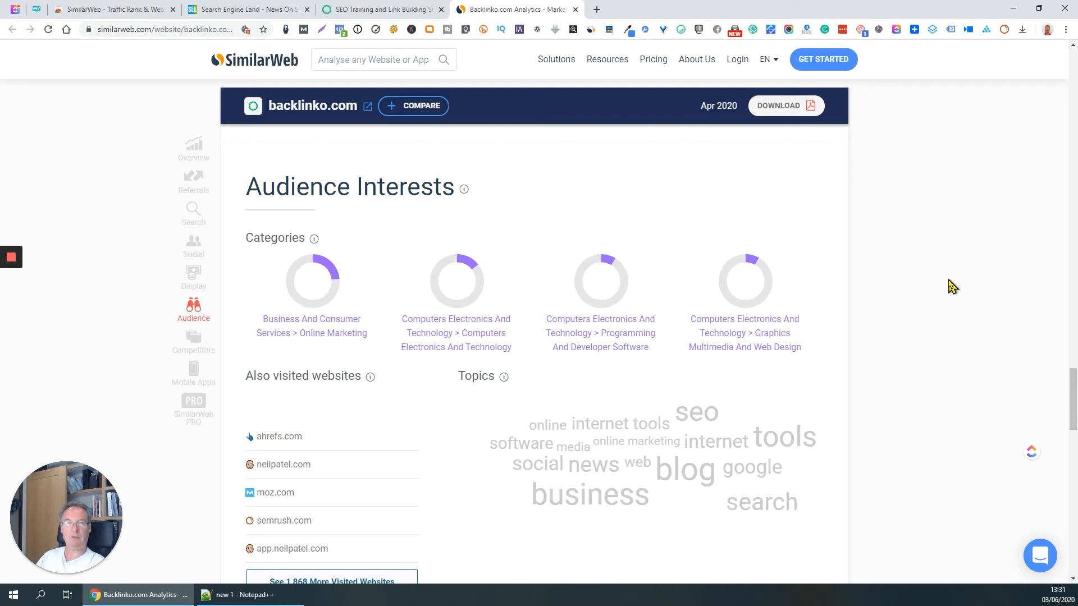
pyautogui.moveTo(955, 278)
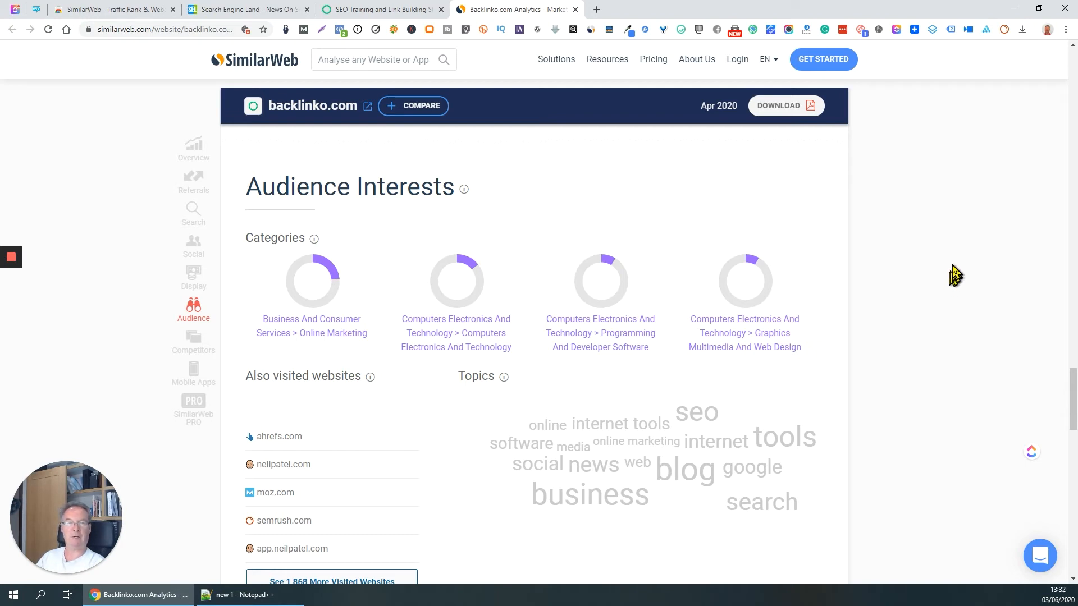
# Step: Scroll until the Competitors & Similar Sites heading appears below the also-visited list
pyautogui.scroll(-3)
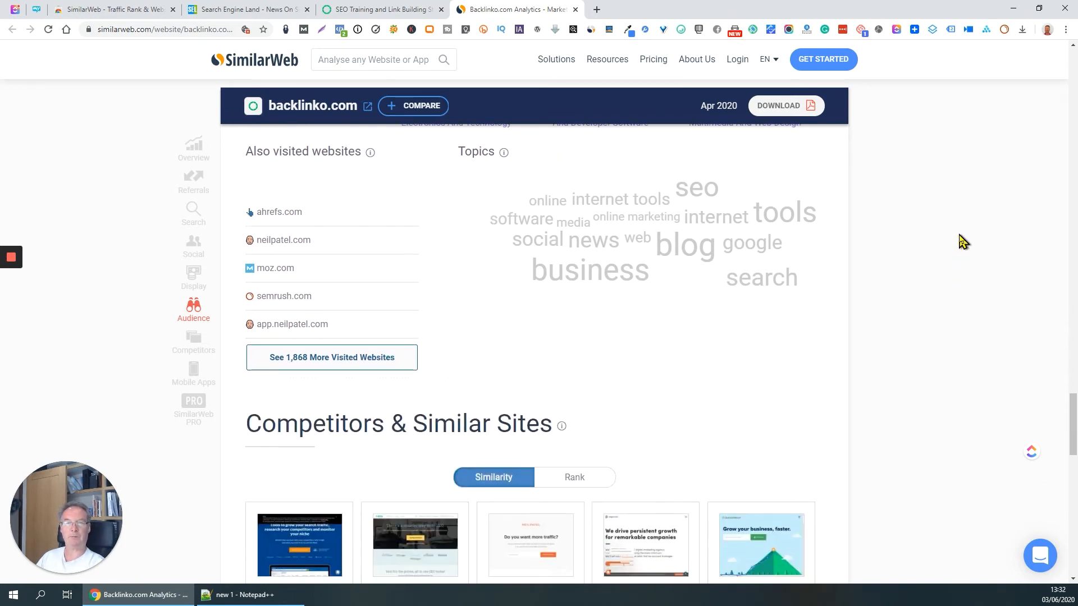
pyautogui.moveTo(382, 296)
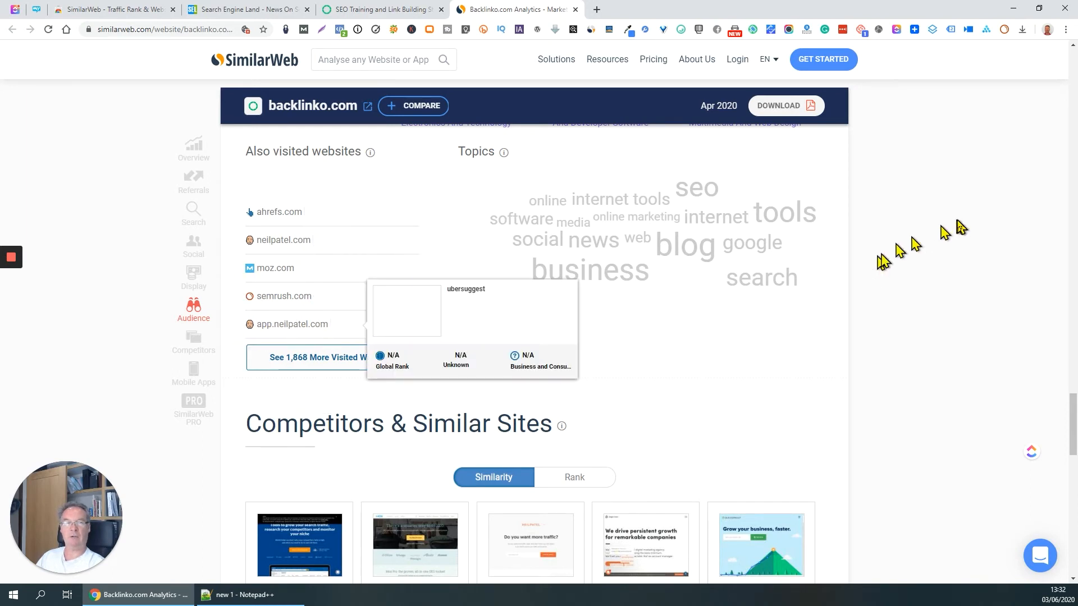
pyautogui.moveTo(986, 213)
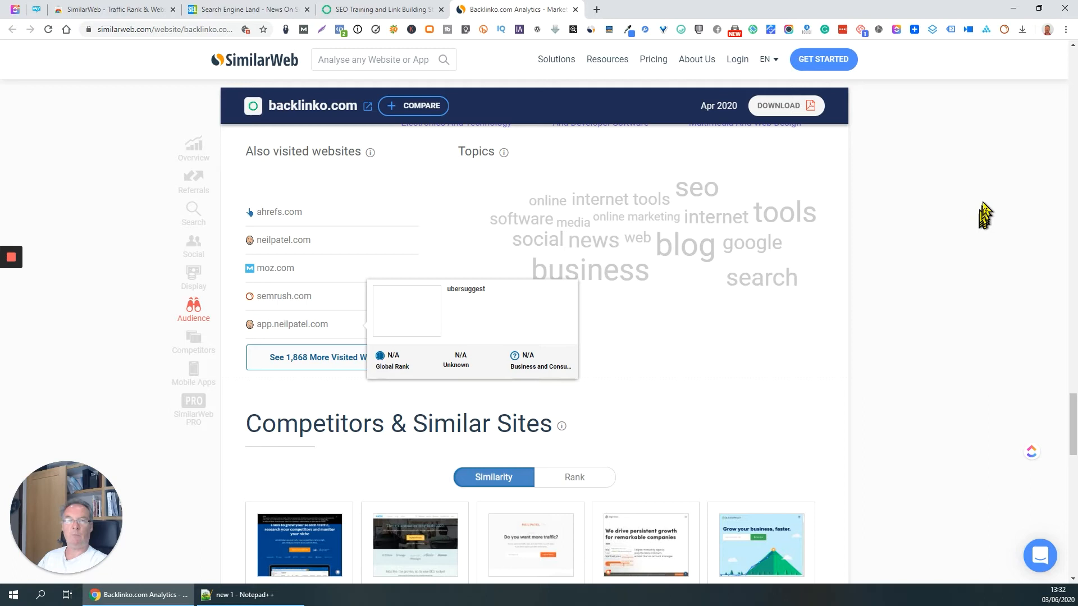
pyautogui.moveTo(976, 233)
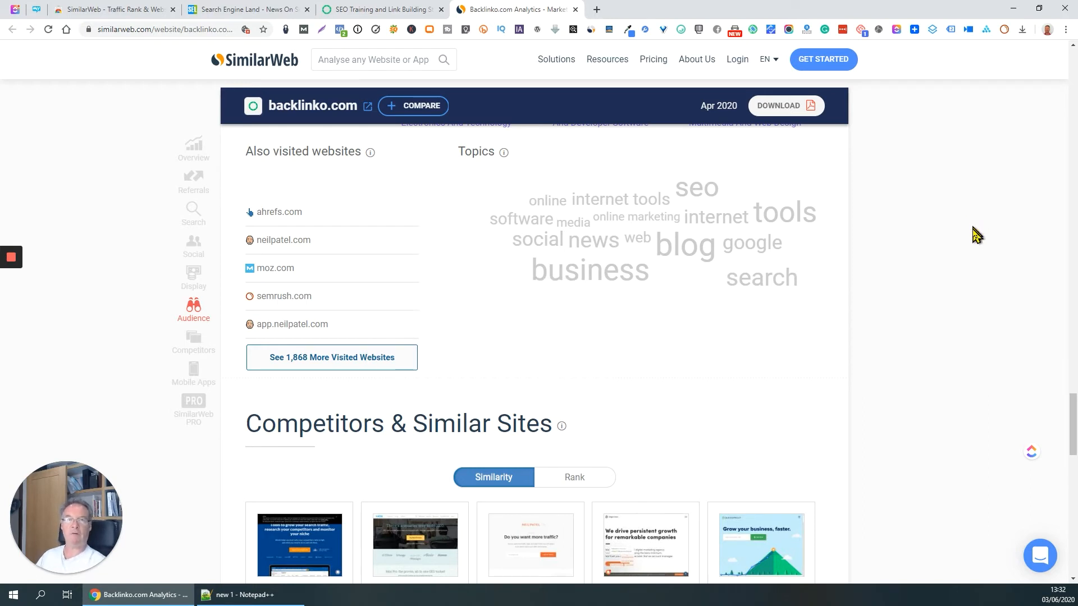
pyautogui.moveTo(984, 239)
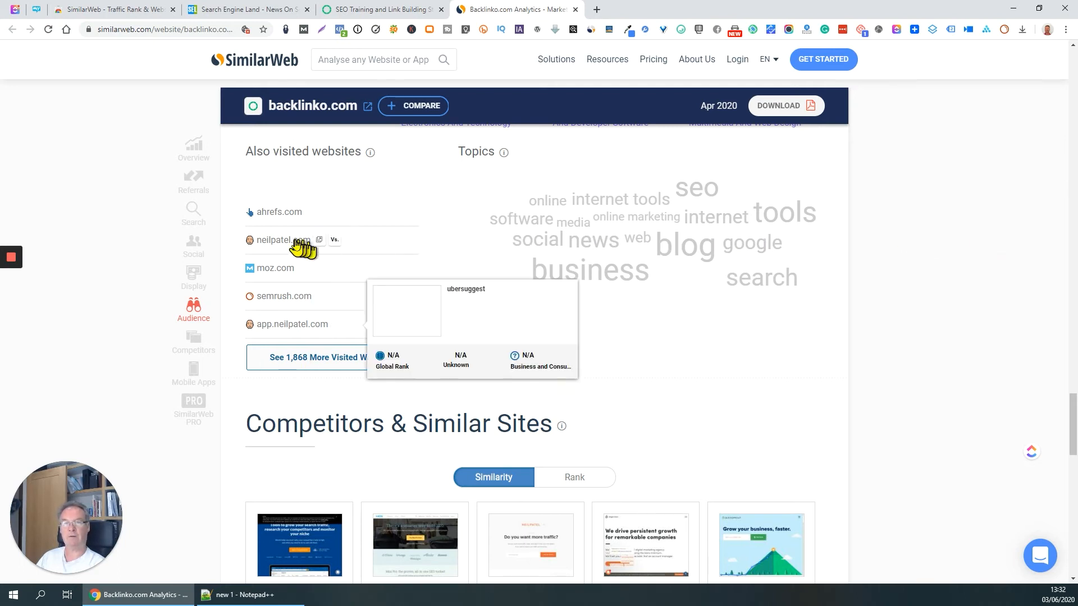
pyautogui.moveTo(261, 327)
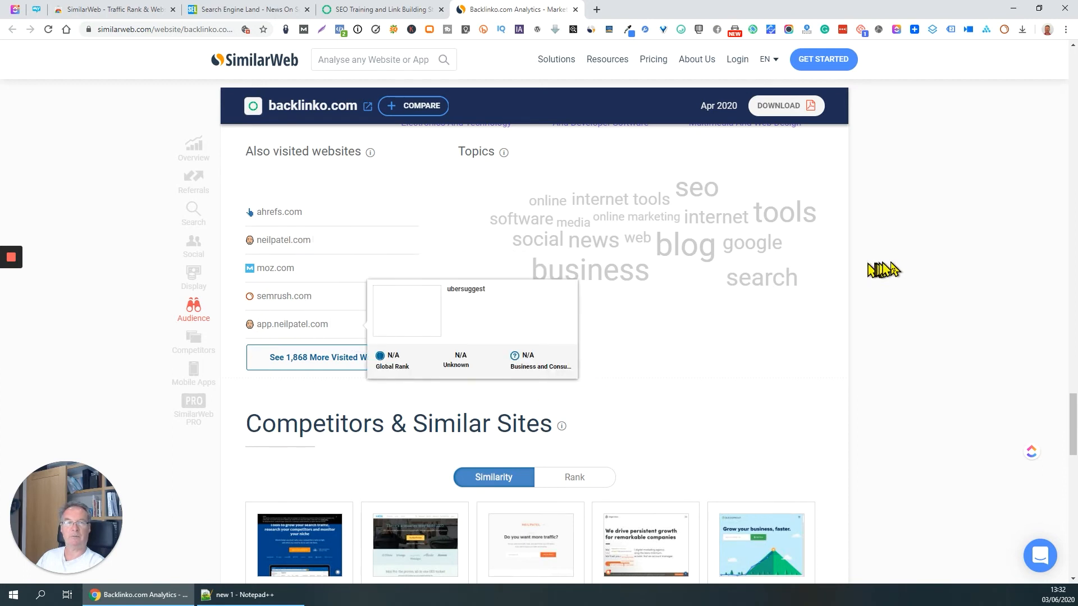
# Step: Browse also-visited sites and topics, then view the ten similar sites grid and Related Mobile Apps
pyautogui.scroll(-3)
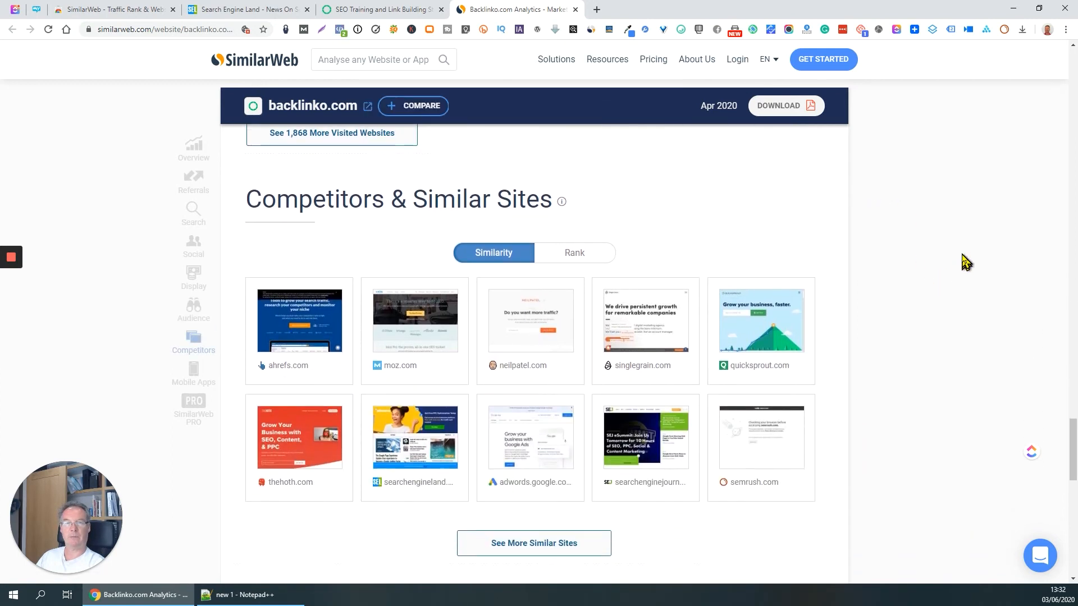
pyautogui.scroll(-3)
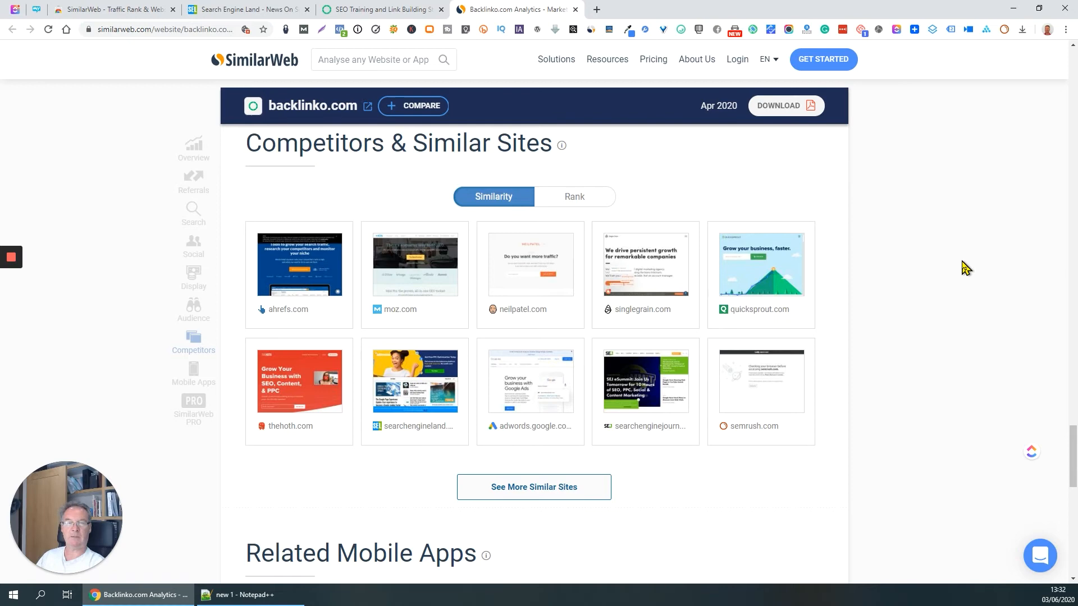
pyautogui.scroll(3)
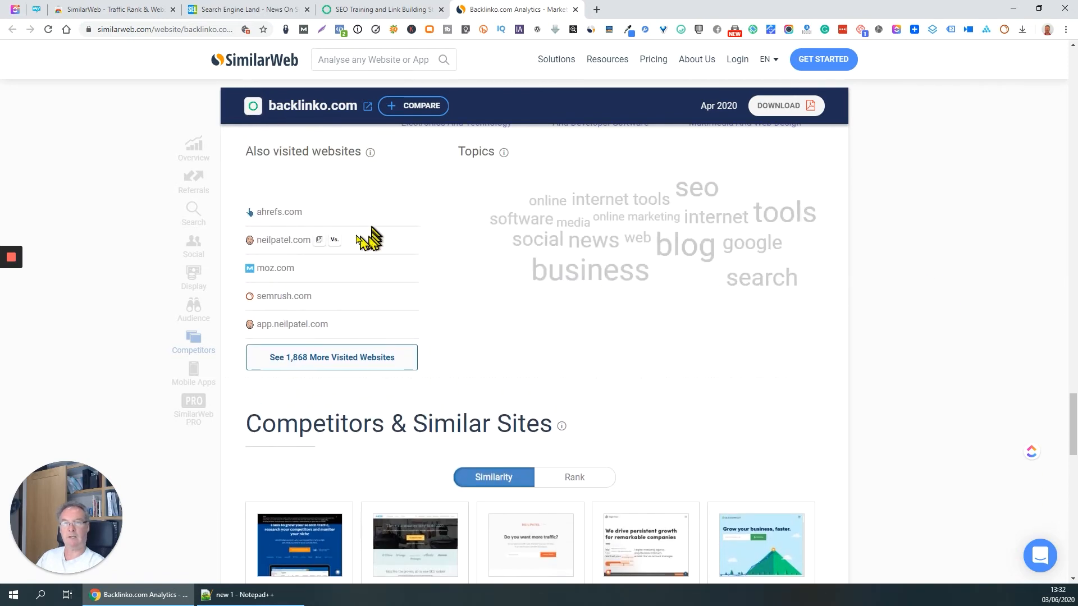
pyautogui.moveTo(279, 212)
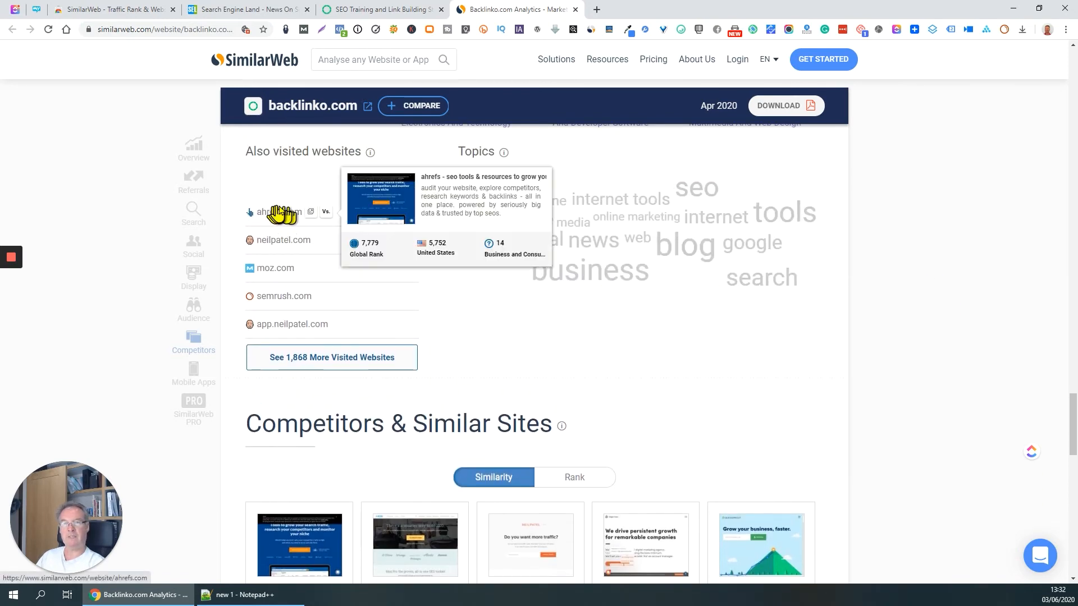
pyautogui.scroll(-3)
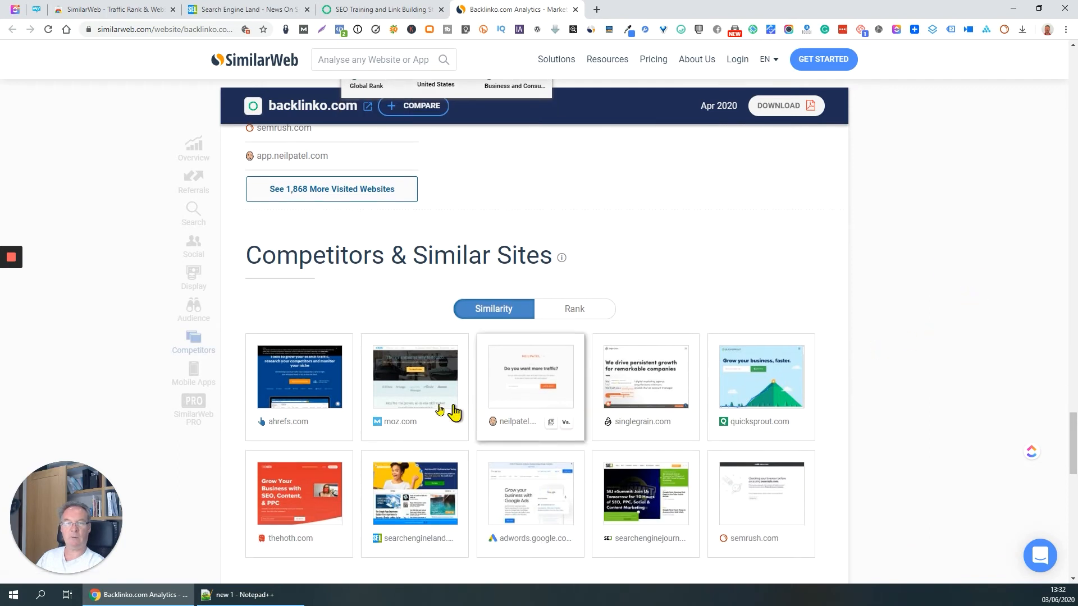
pyautogui.moveTo(304, 380)
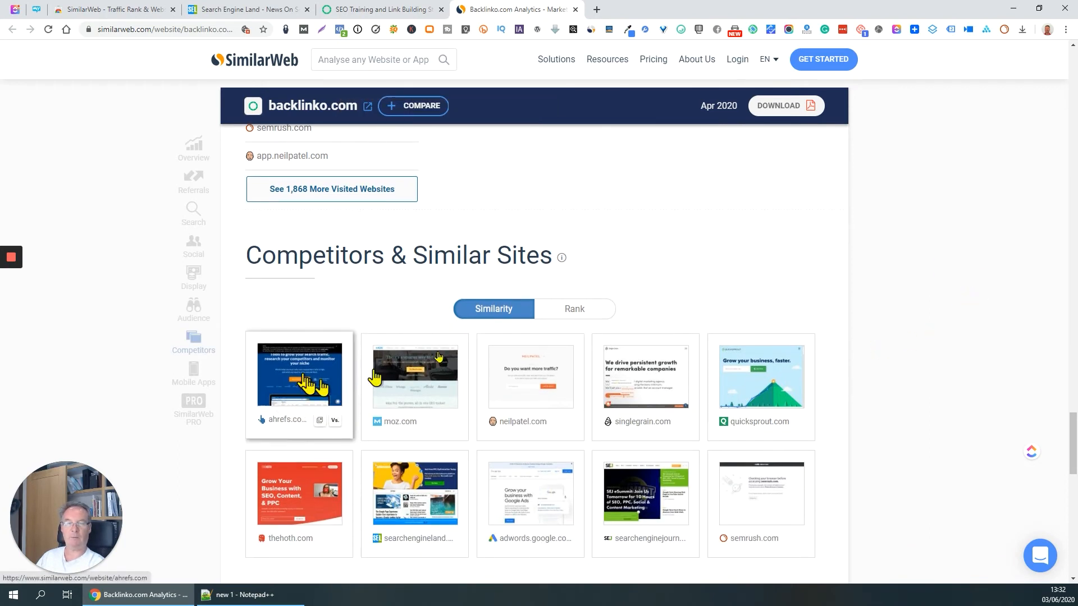
pyautogui.moveTo(923, 249)
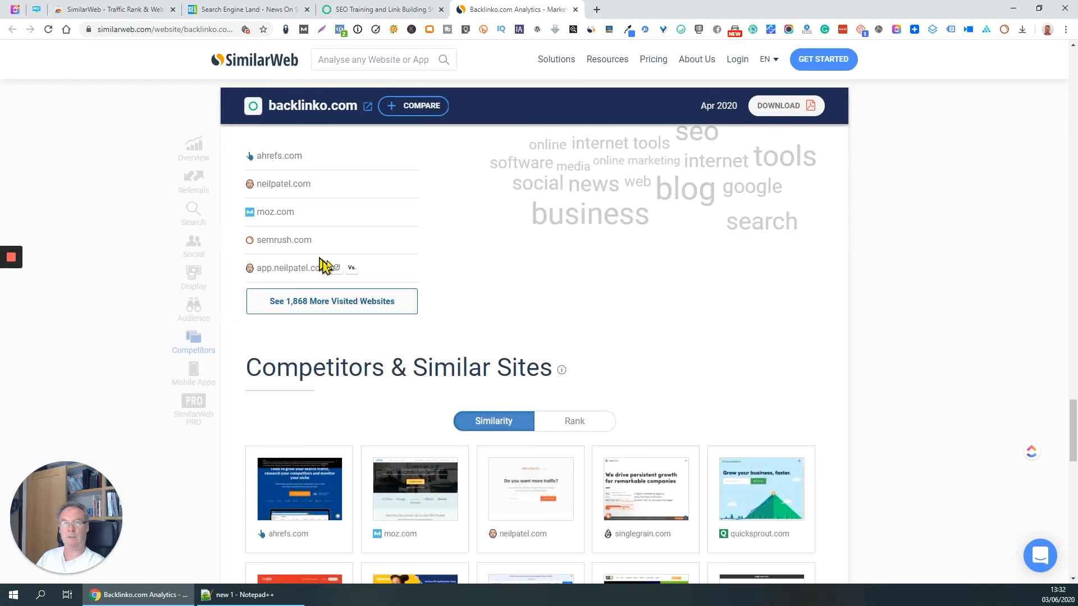
pyautogui.scroll(3)
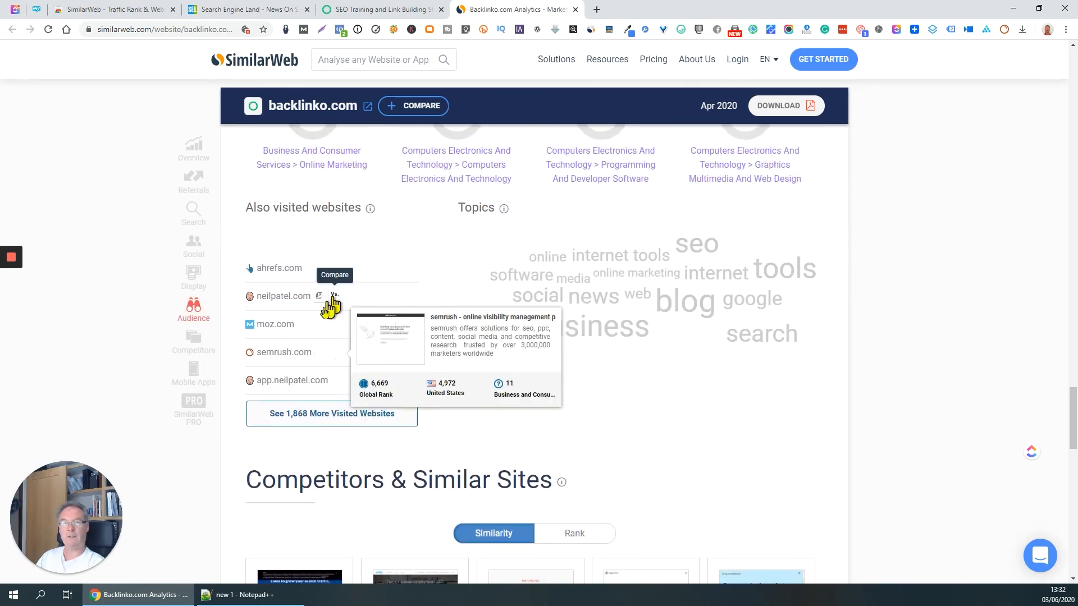
pyautogui.moveTo(306, 264)
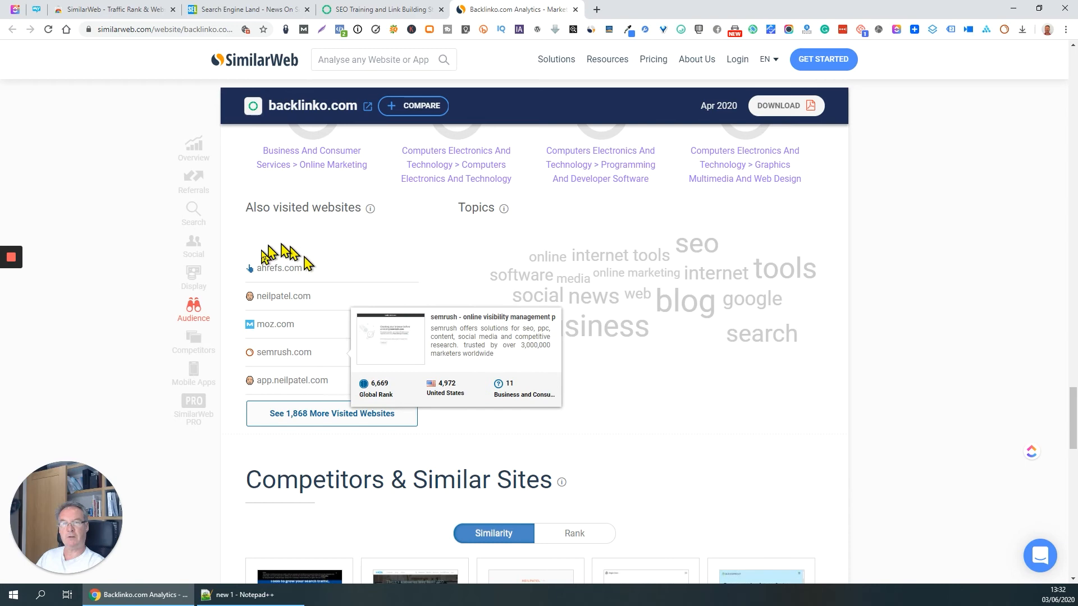
pyautogui.moveTo(408, 415)
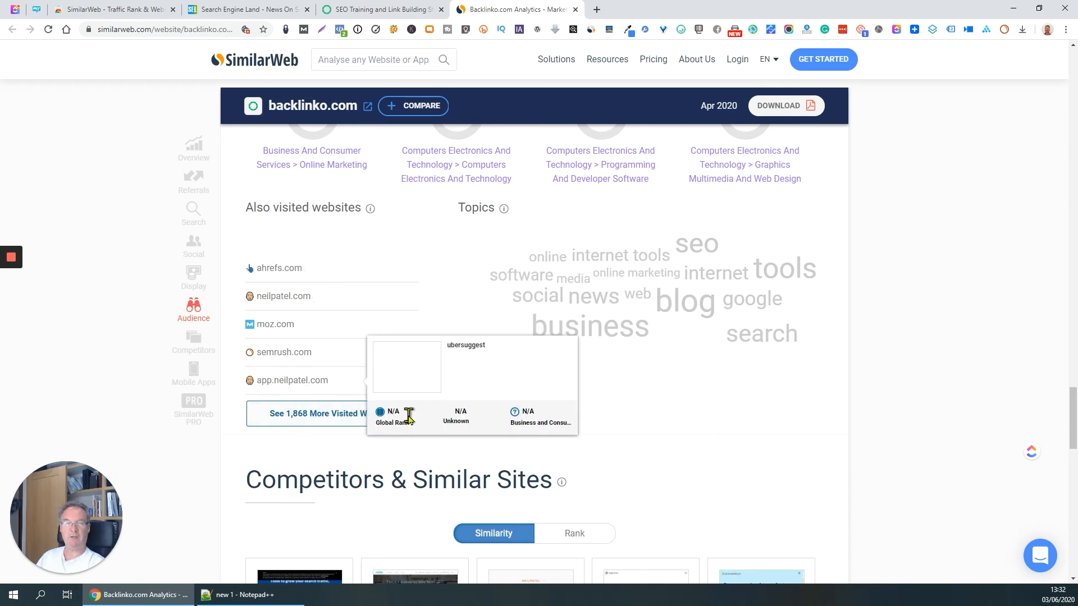
pyautogui.scroll(-3)
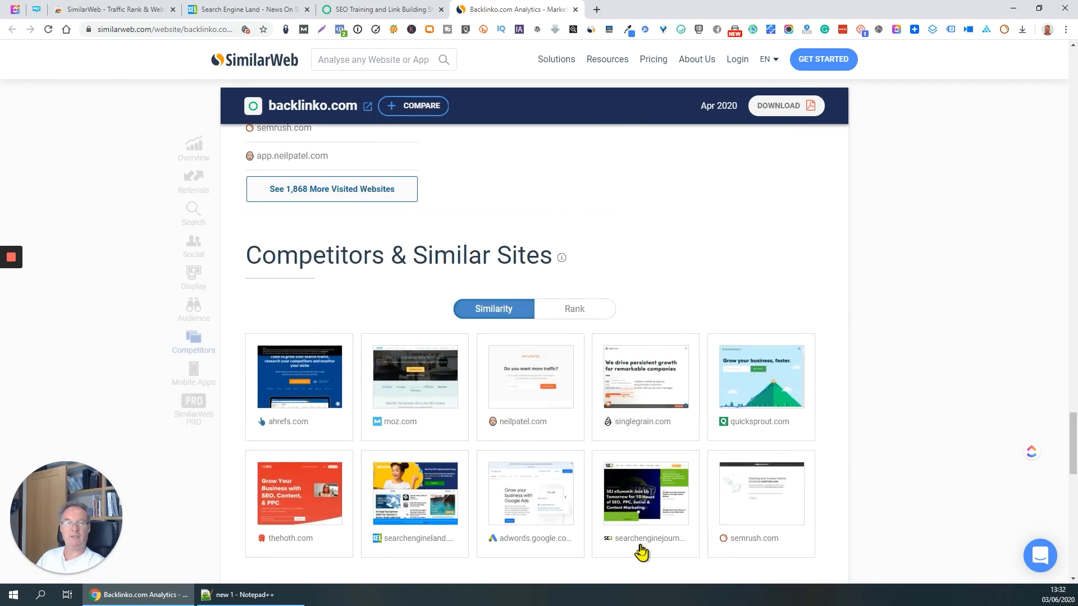
pyautogui.moveTo(937, 325)
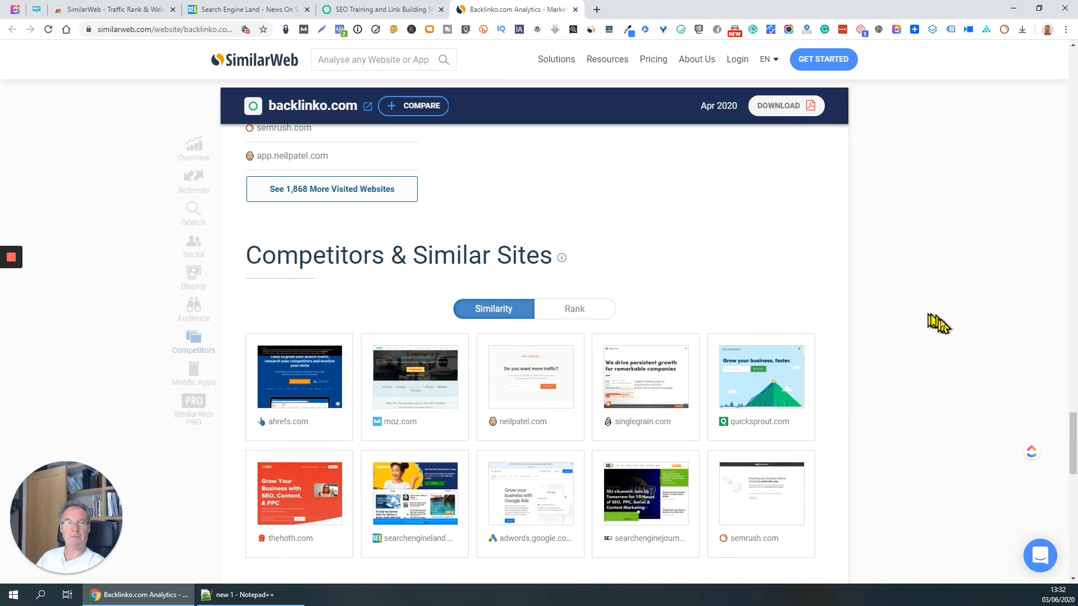
pyautogui.scroll(-3)
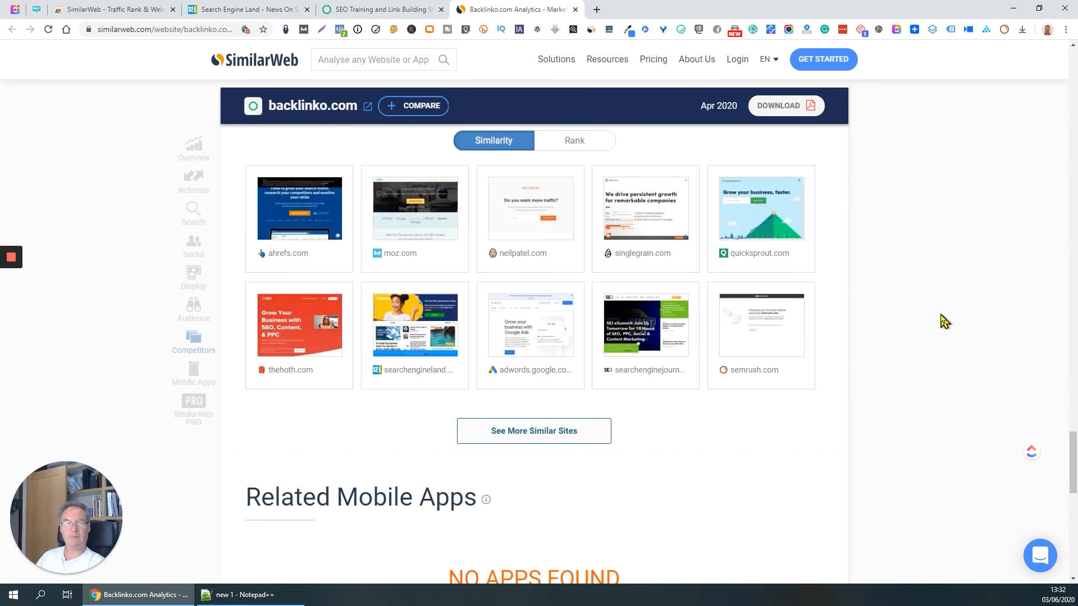
# Step: Scroll past 'no apps found' and the SimilarWeb PRO promo, returning to the Social breakdown
pyautogui.scroll(-3)
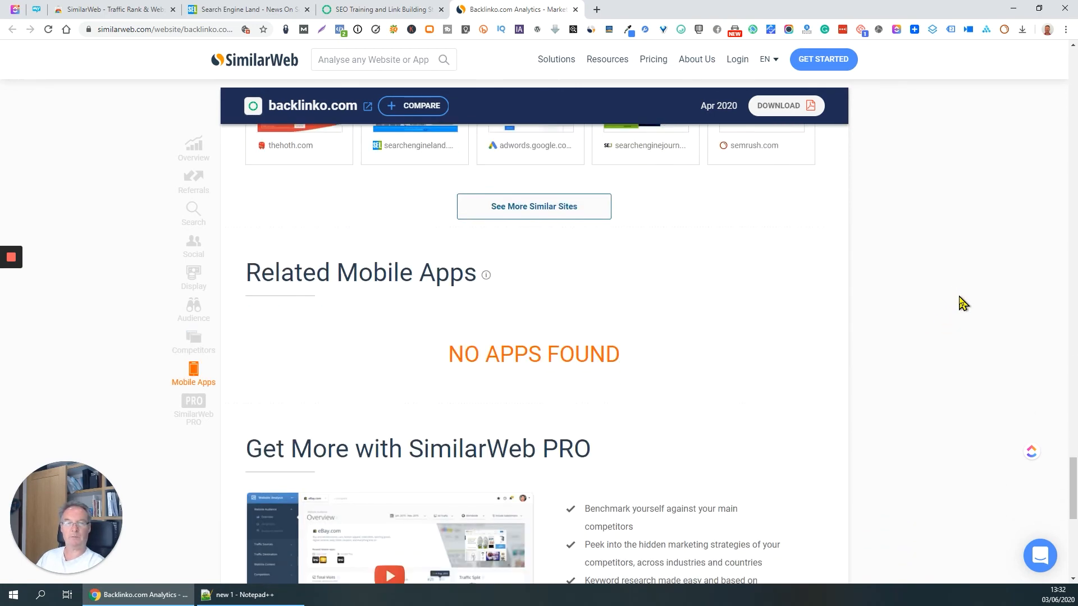
pyautogui.scroll(-3)
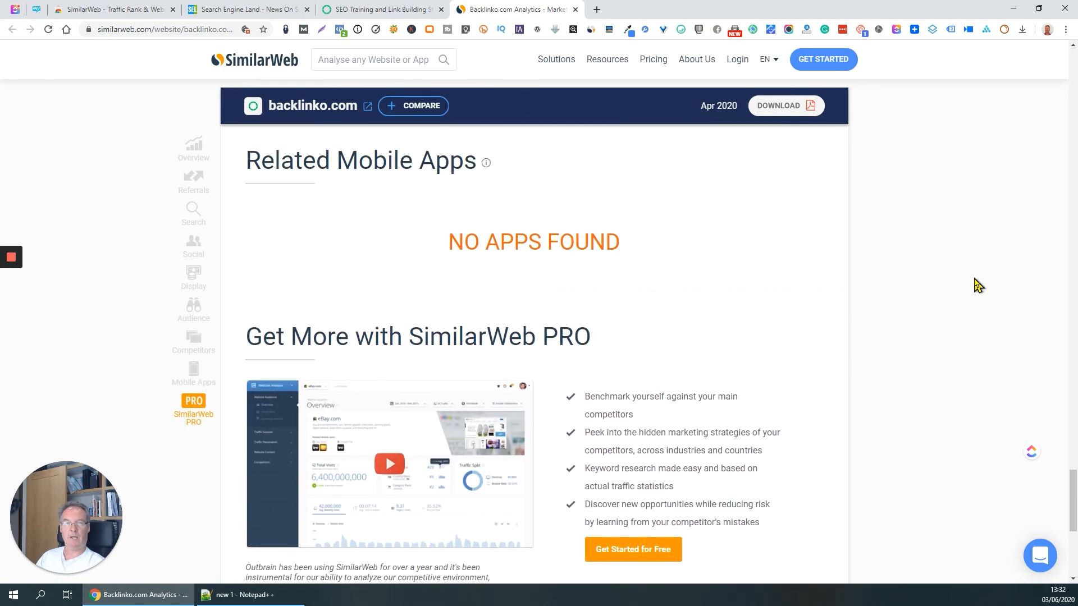
pyautogui.scroll(-3)
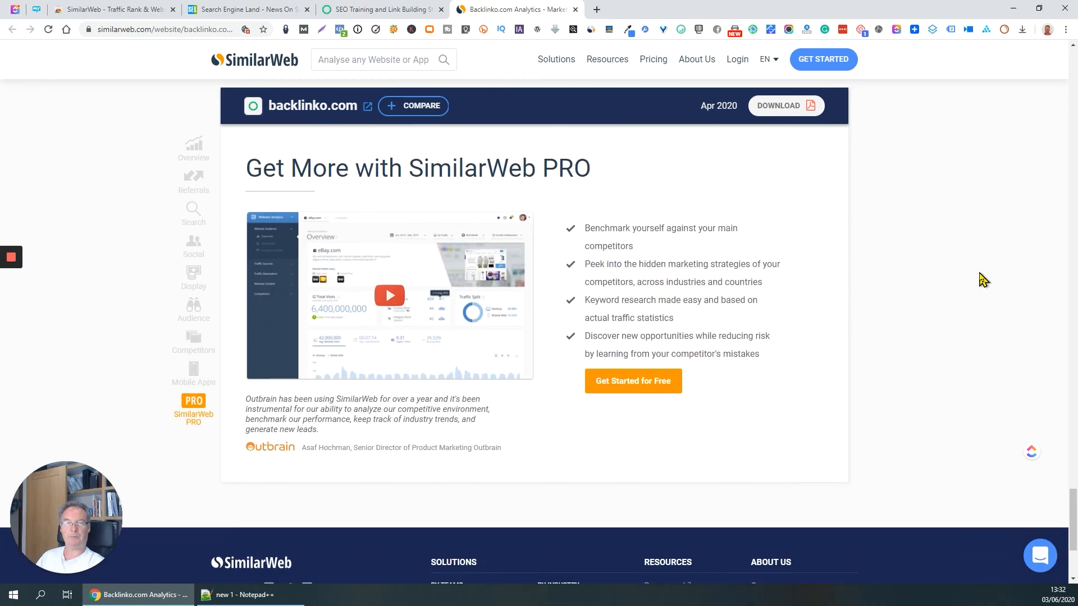
pyautogui.moveTo(918, 318)
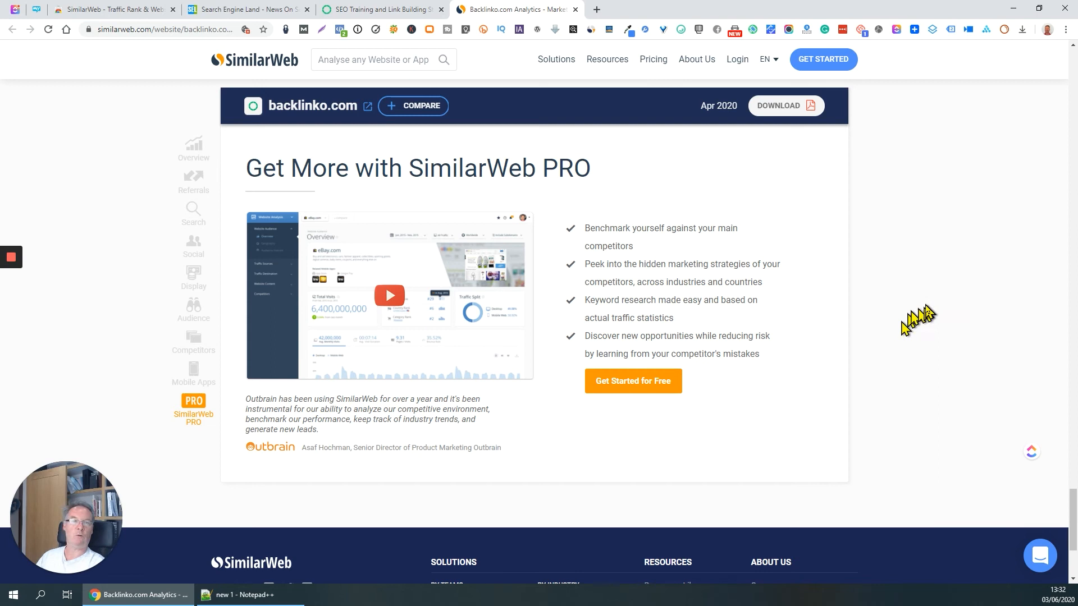
pyautogui.moveTo(931, 282)
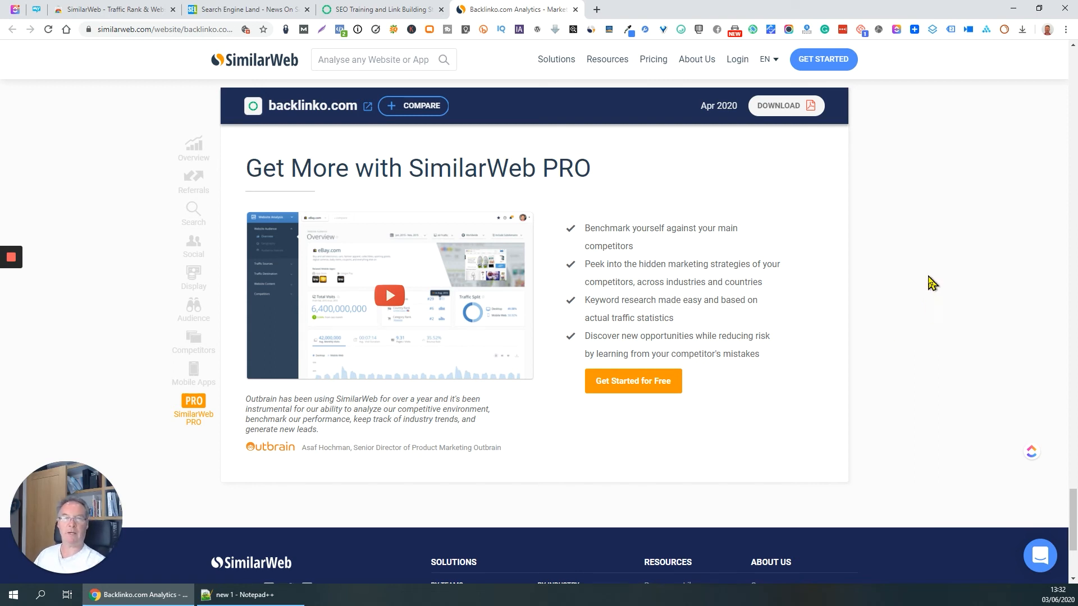
pyautogui.moveTo(919, 301)
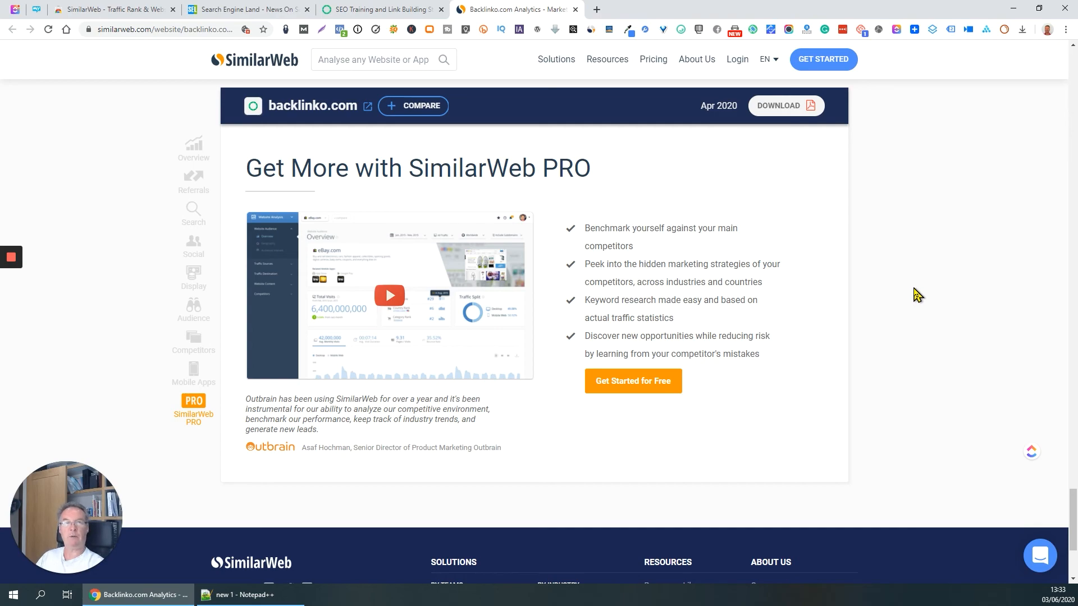
pyautogui.scroll(-3)
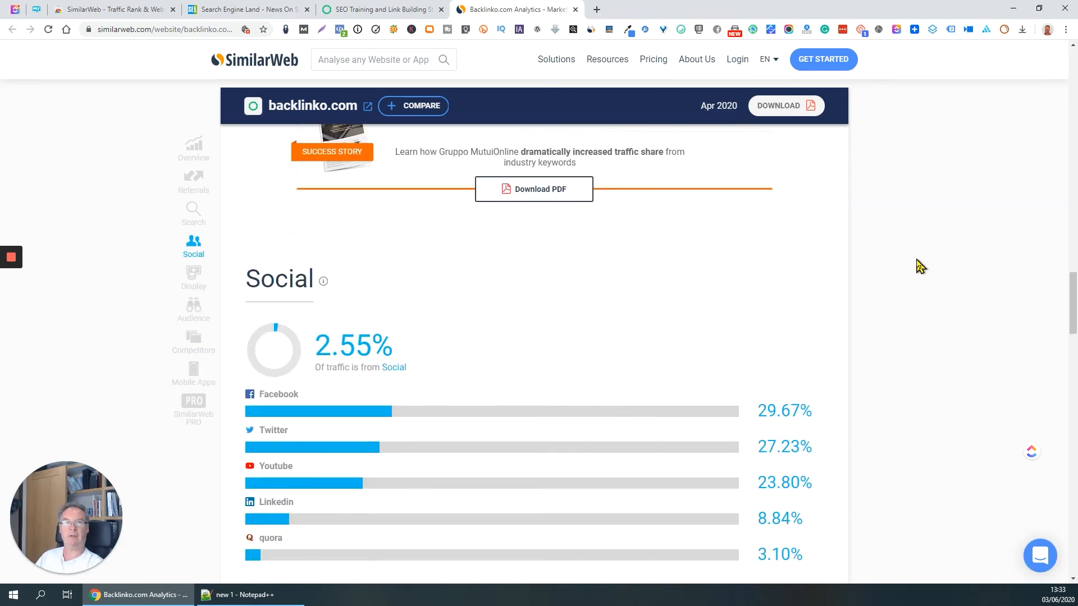
# Step: Scroll up past Traffic by countries to the April 2020 Overview header with global, country and category ranks
pyautogui.scroll(3)
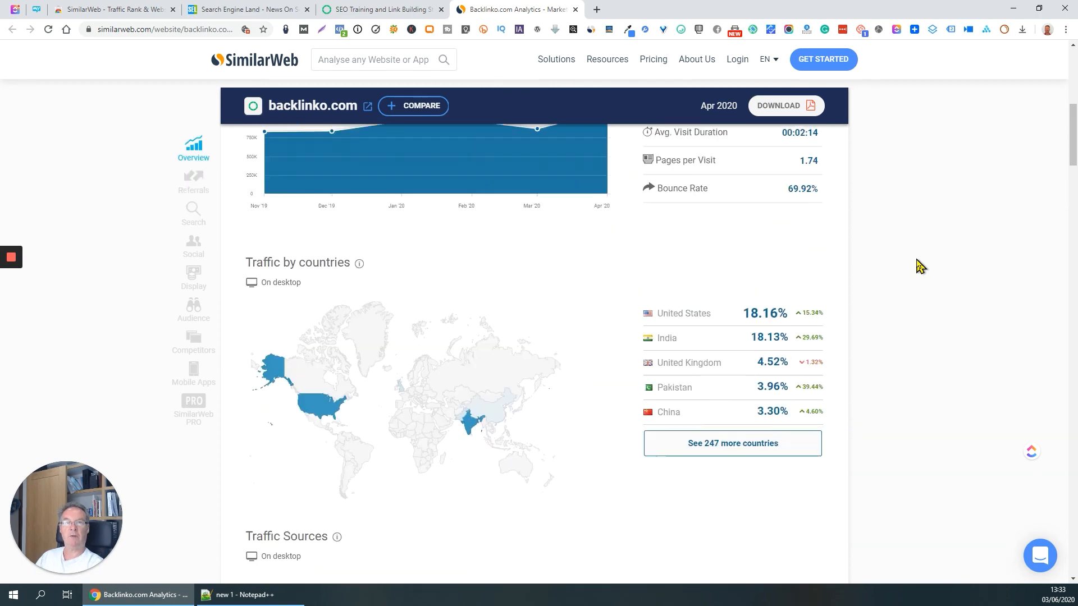
pyautogui.scroll(3)
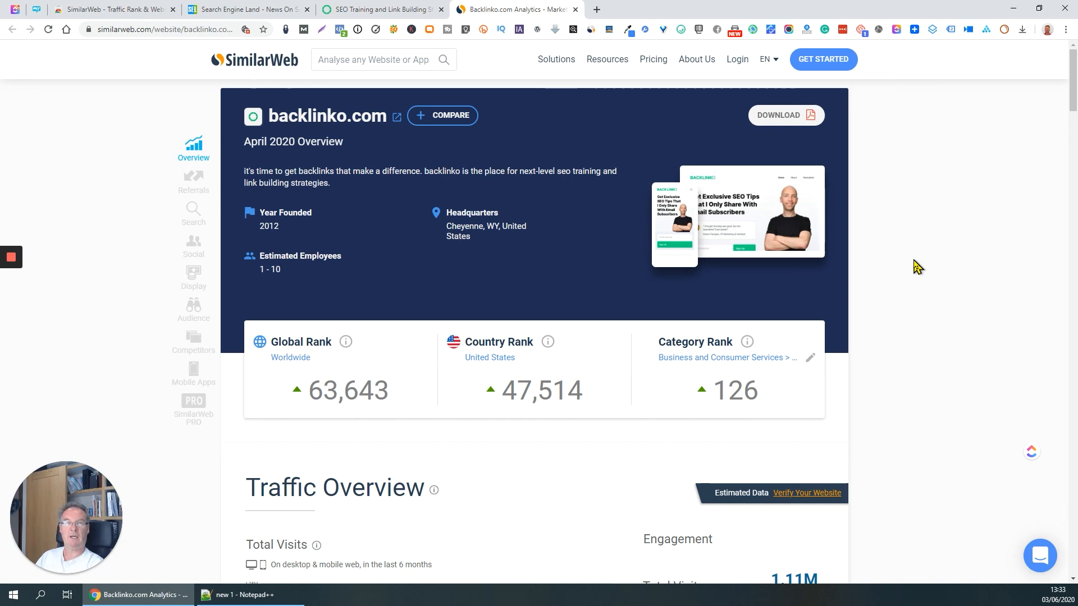
pyautogui.moveTo(924, 265)
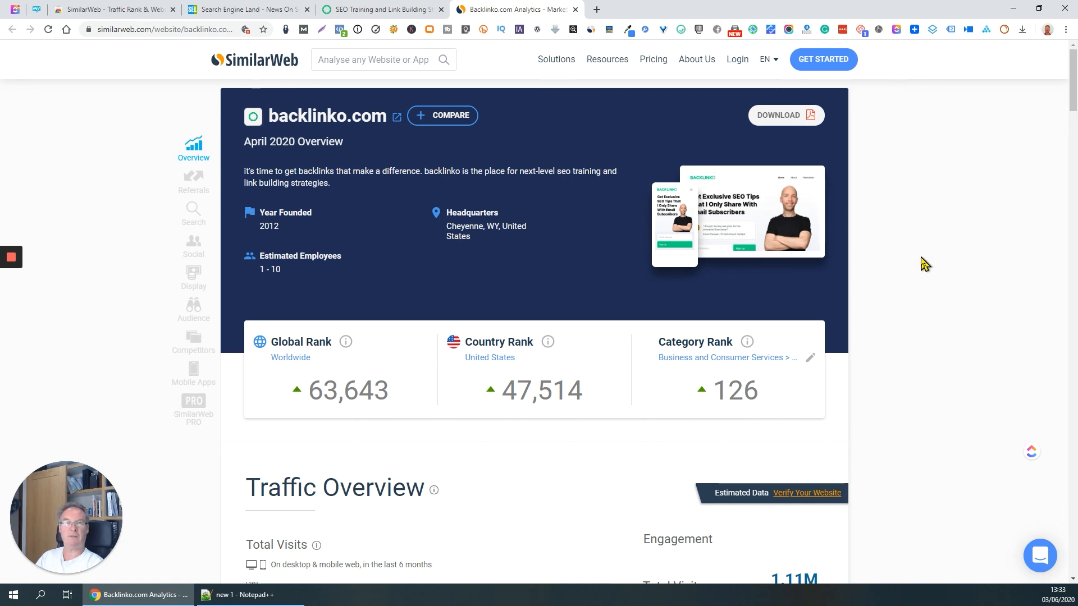